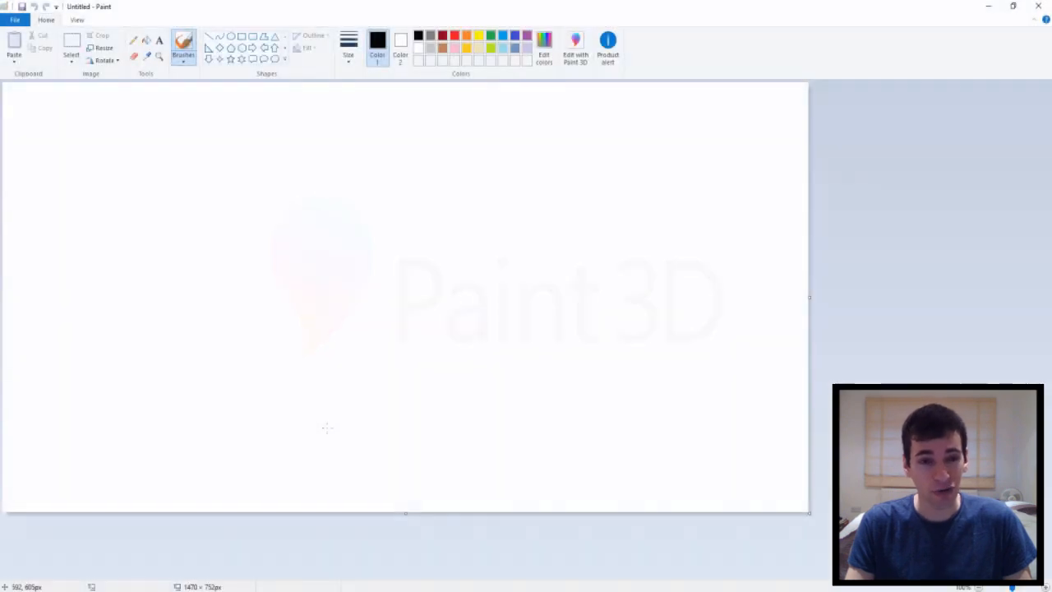
pyautogui.moveTo(327, 345)
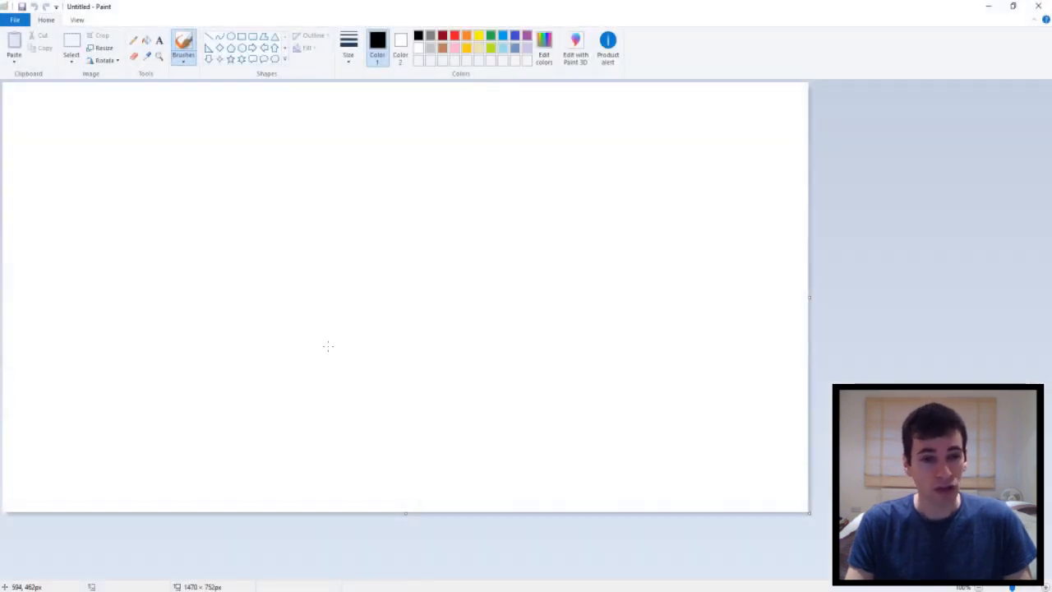
pyautogui.moveTo(204, 200)
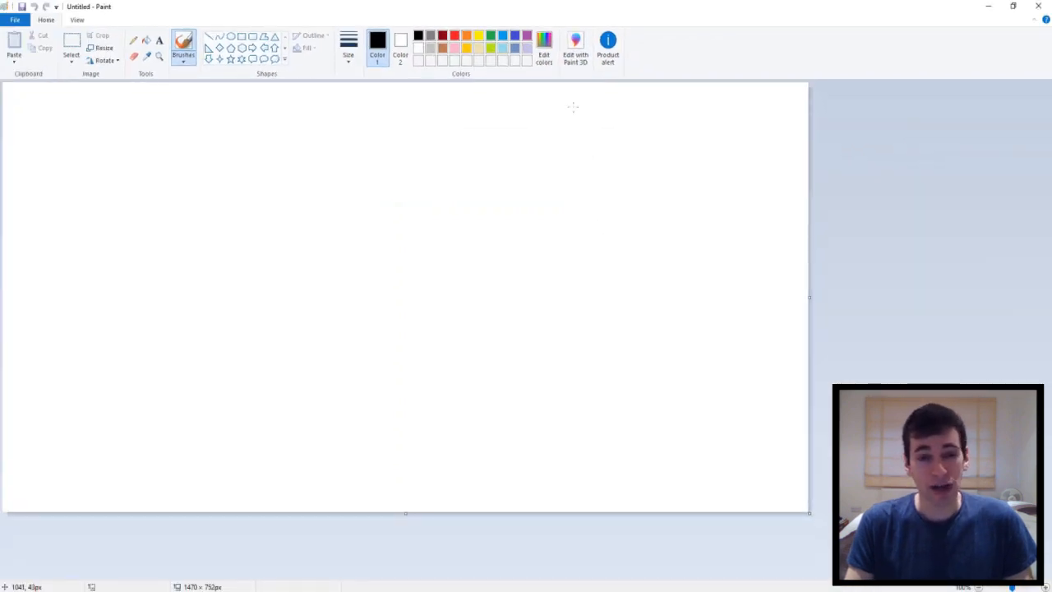
# Send the blank Paint drawing to Paint 3D via Edit with Paint 3D.
pyautogui.click(575, 39)
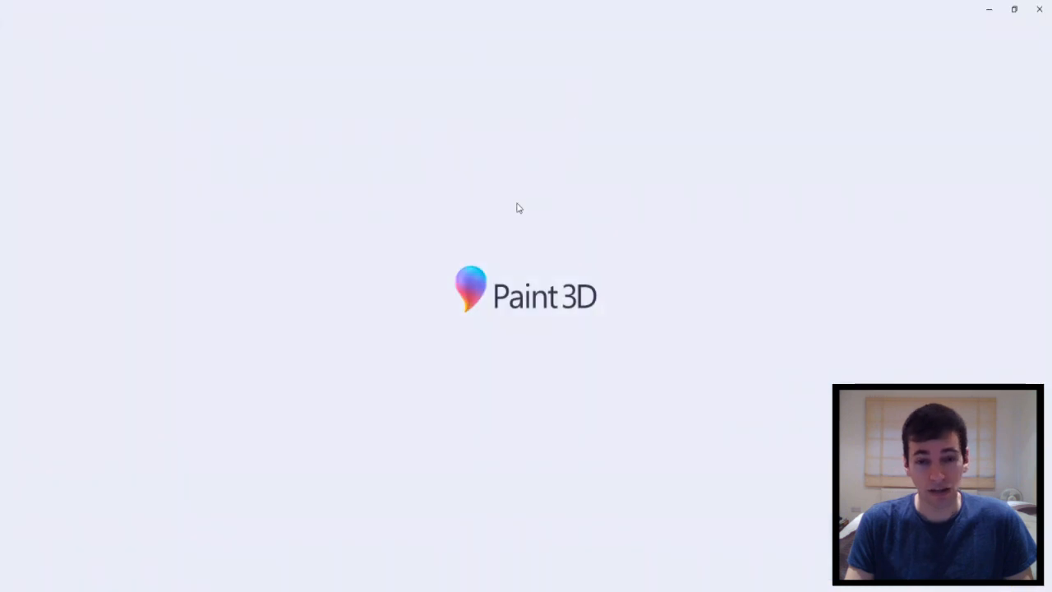
pyautogui.moveTo(491, 293)
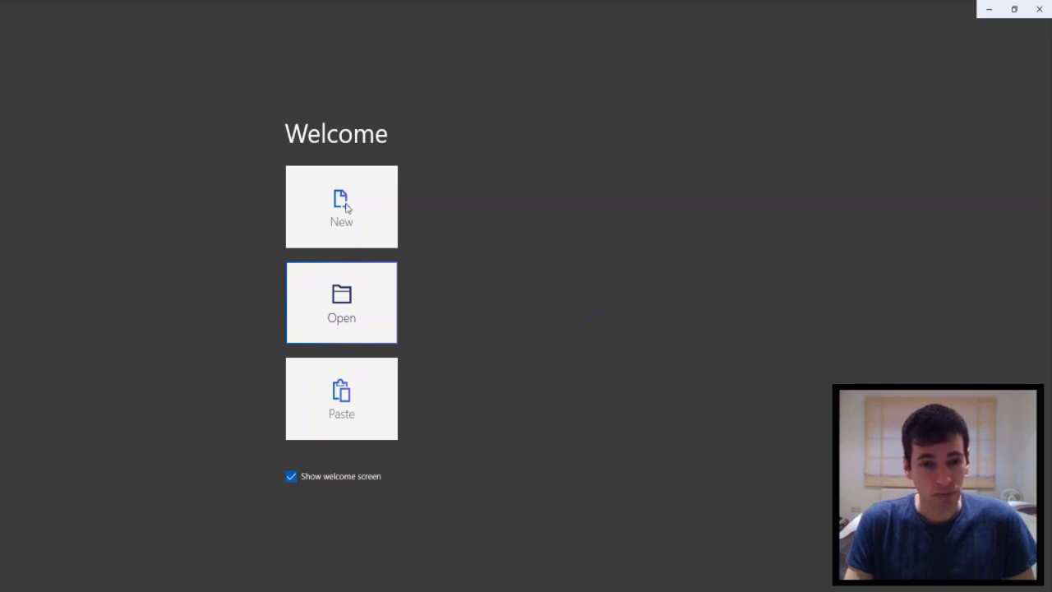
pyautogui.moveTo(534, 216)
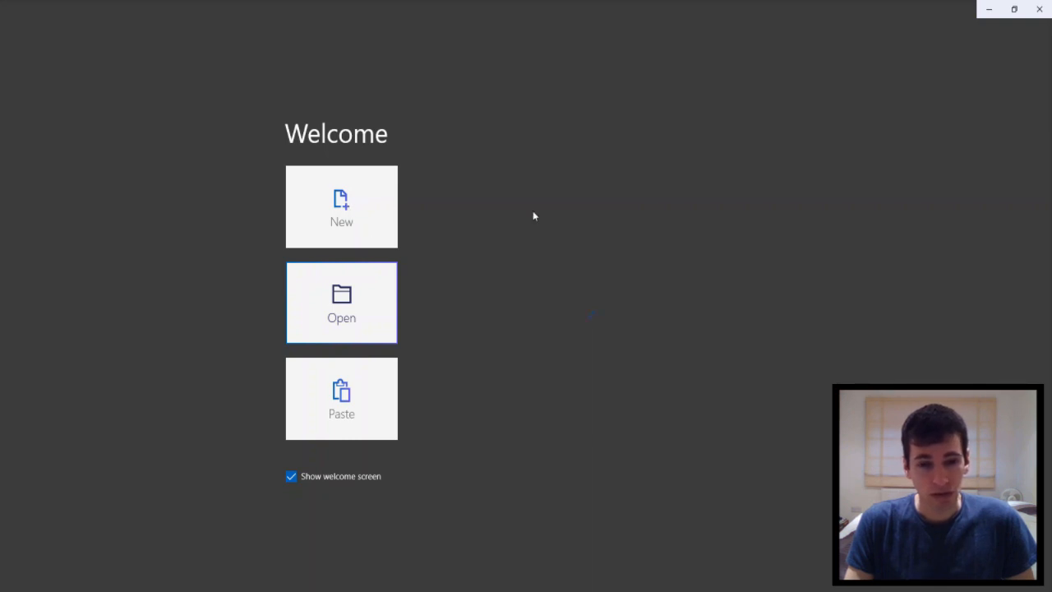
pyautogui.moveTo(493, 289)
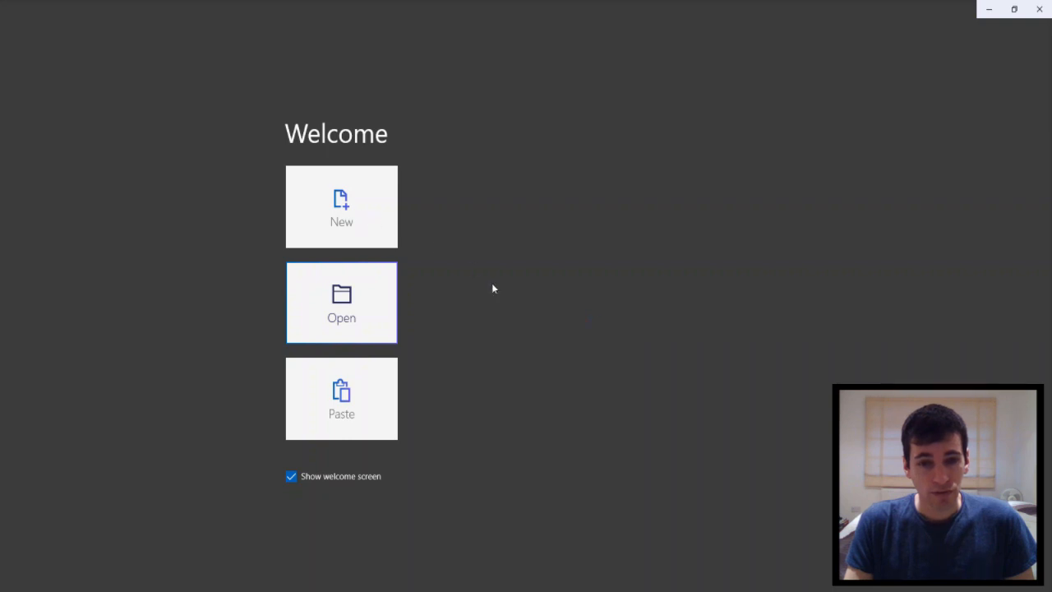
pyautogui.moveTo(659, 365)
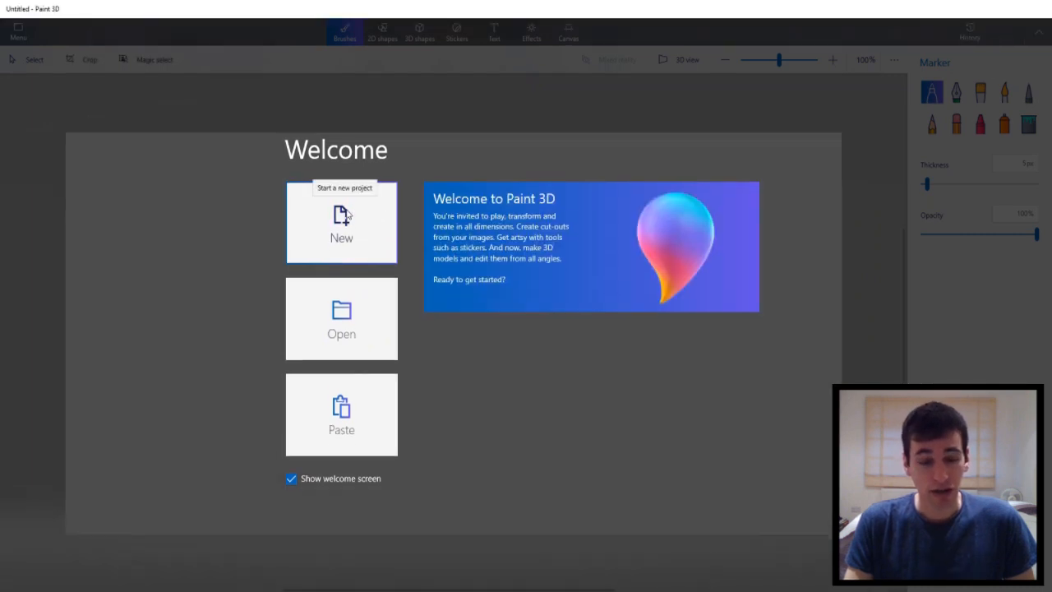
# Start a new blank project from the Paint 3D welcome screen.
pyautogui.click(342, 222)
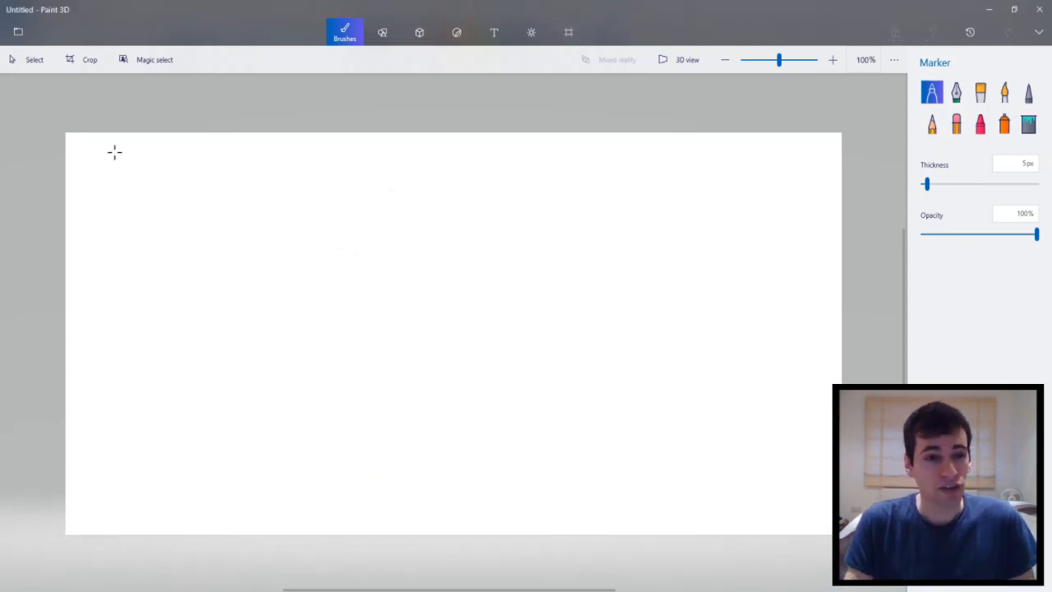
pyautogui.moveTo(318, 263)
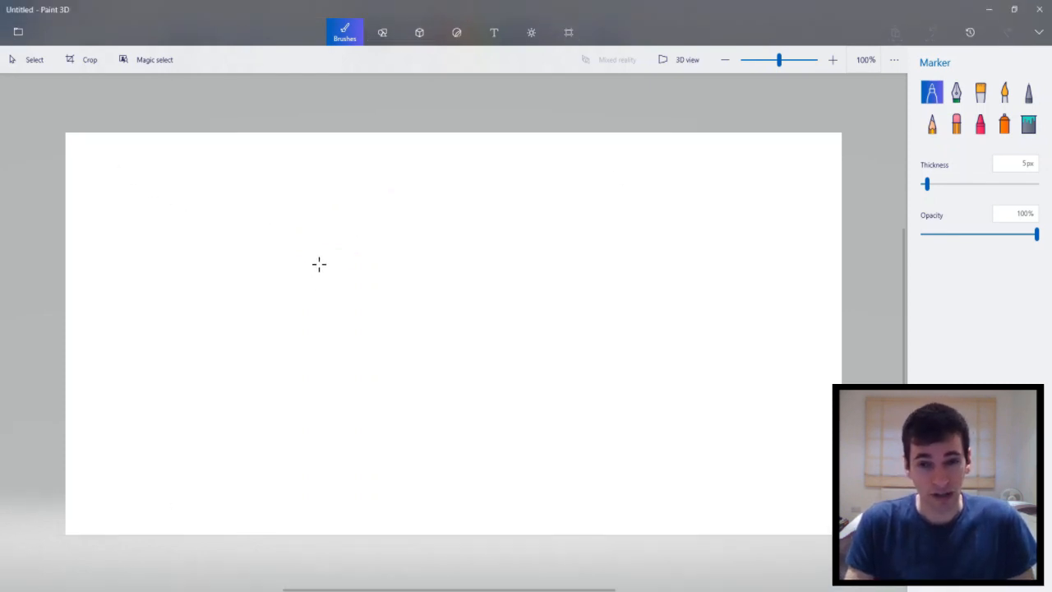
pyautogui.moveTo(323, 260)
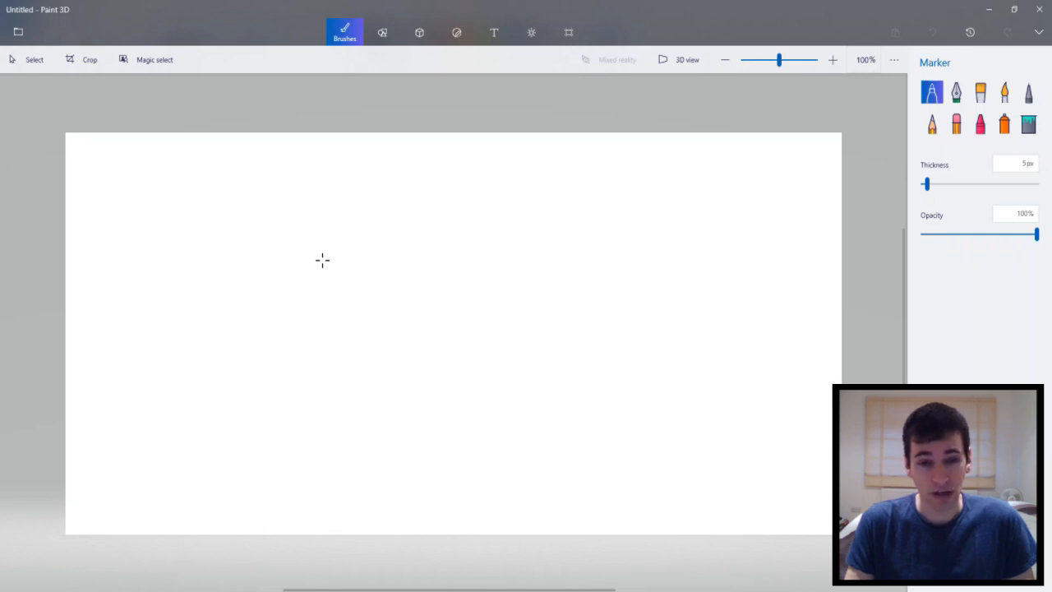
pyautogui.moveTo(184, 387)
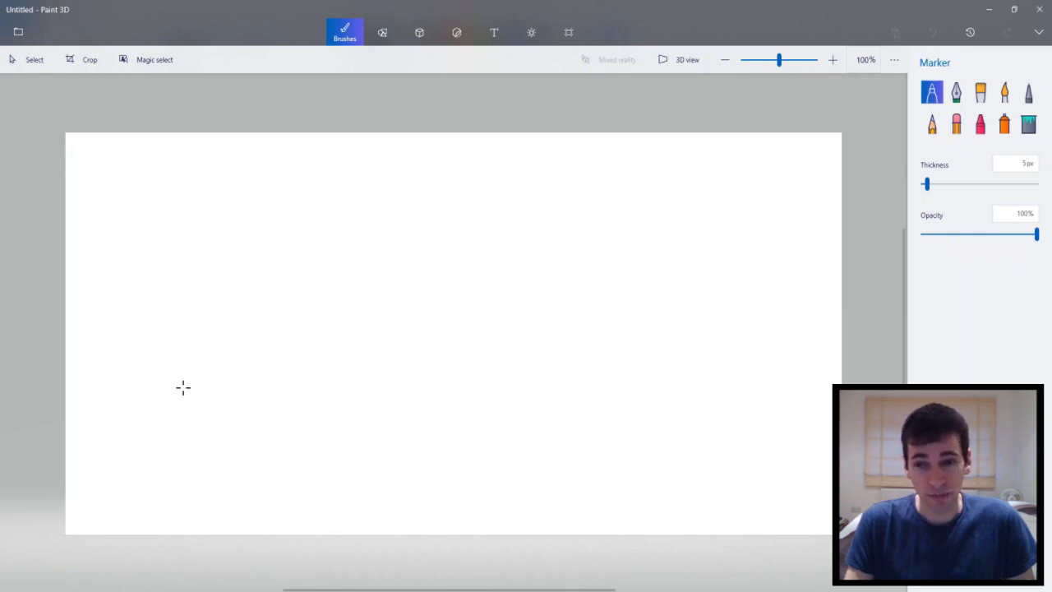
pyautogui.moveTo(133, 165)
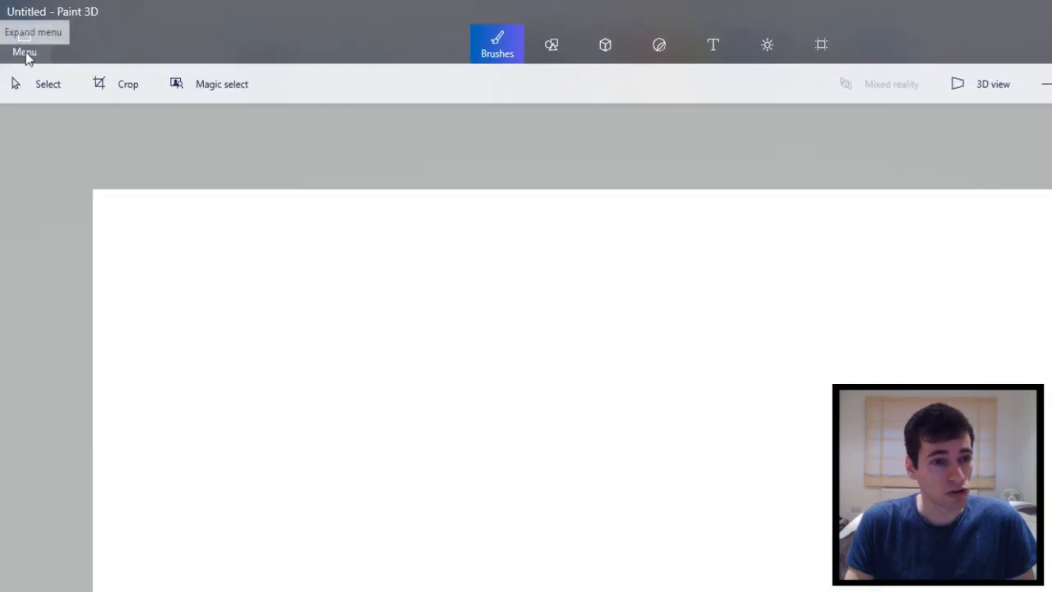
pyautogui.moveTo(43, 94)
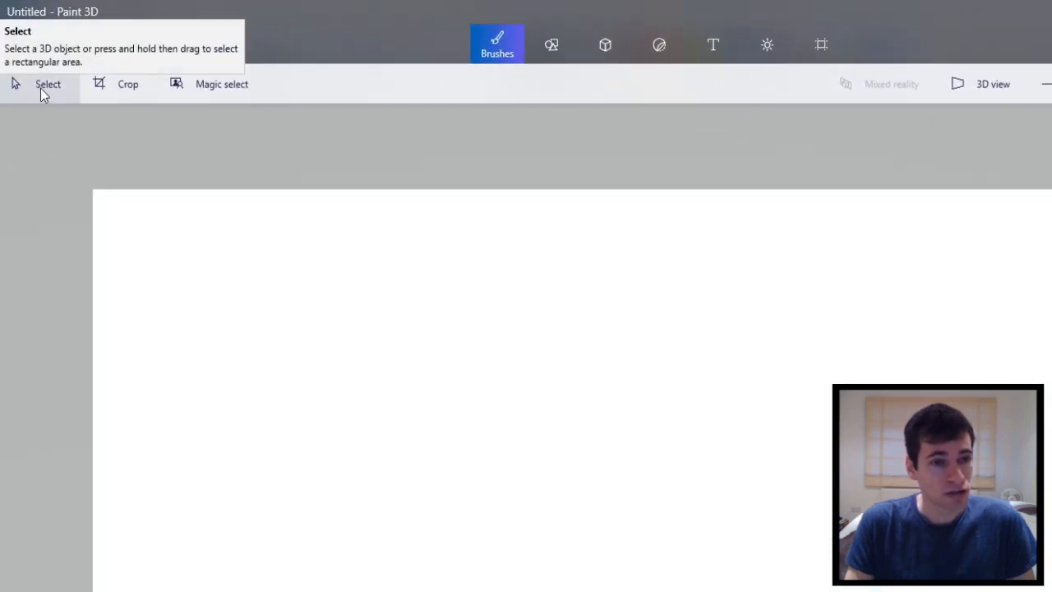
pyautogui.moveTo(200, 98)
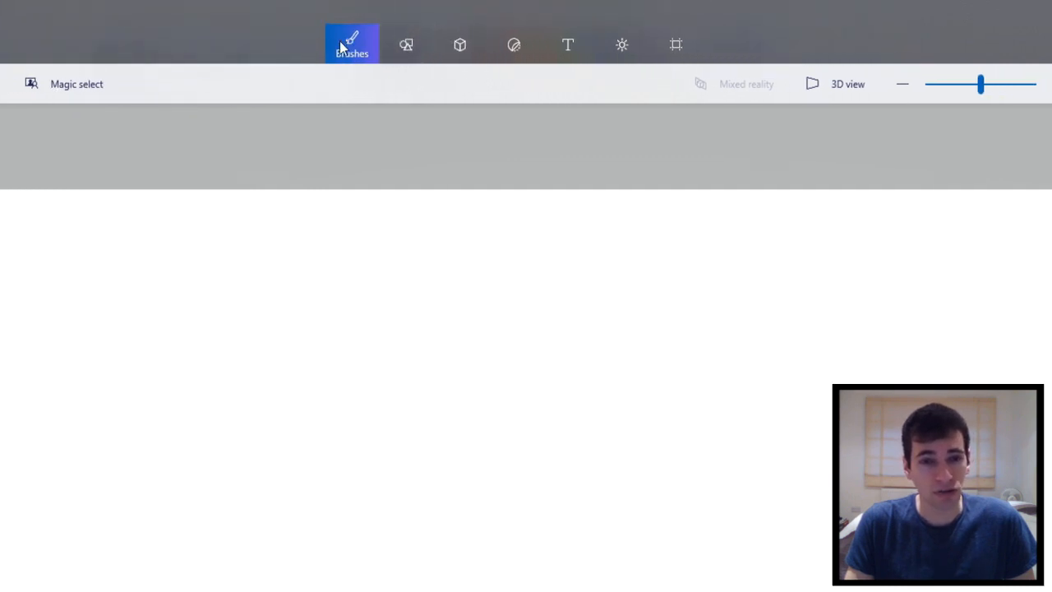
pyautogui.moveTo(406, 45)
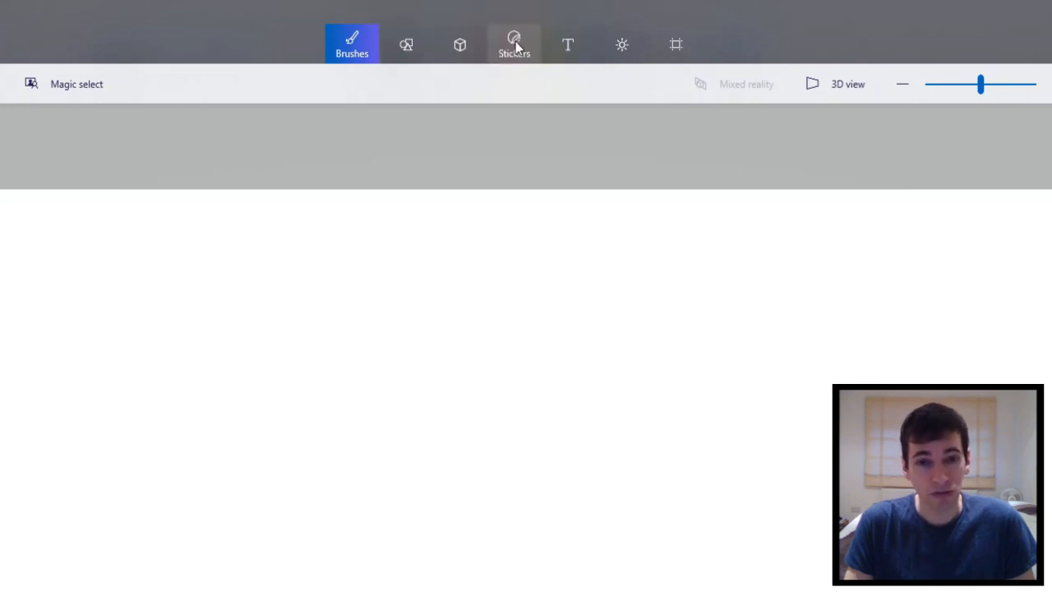
pyautogui.moveTo(575, 46)
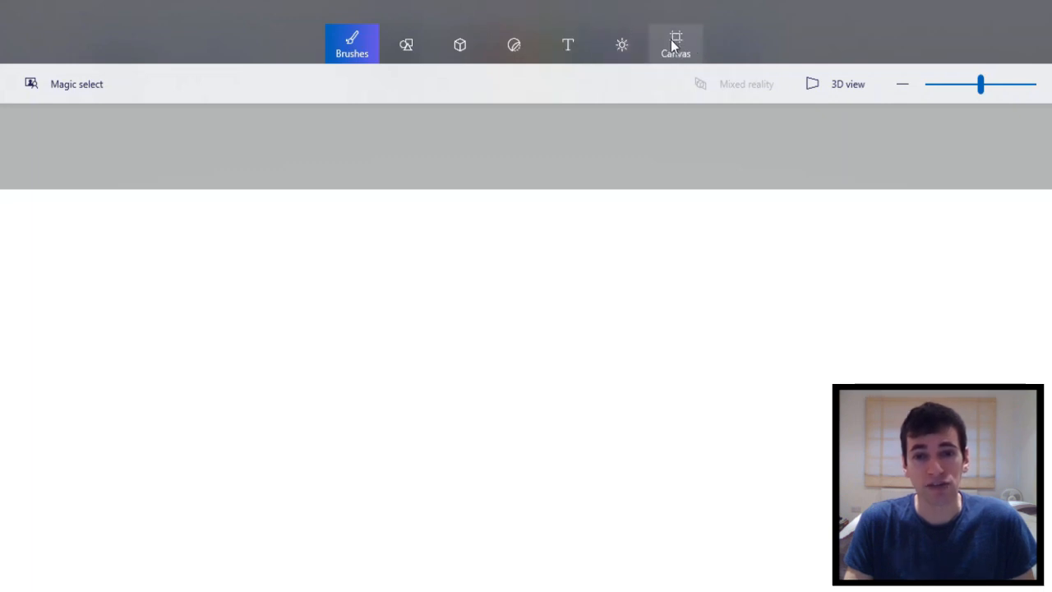
pyautogui.moveTo(675, 41)
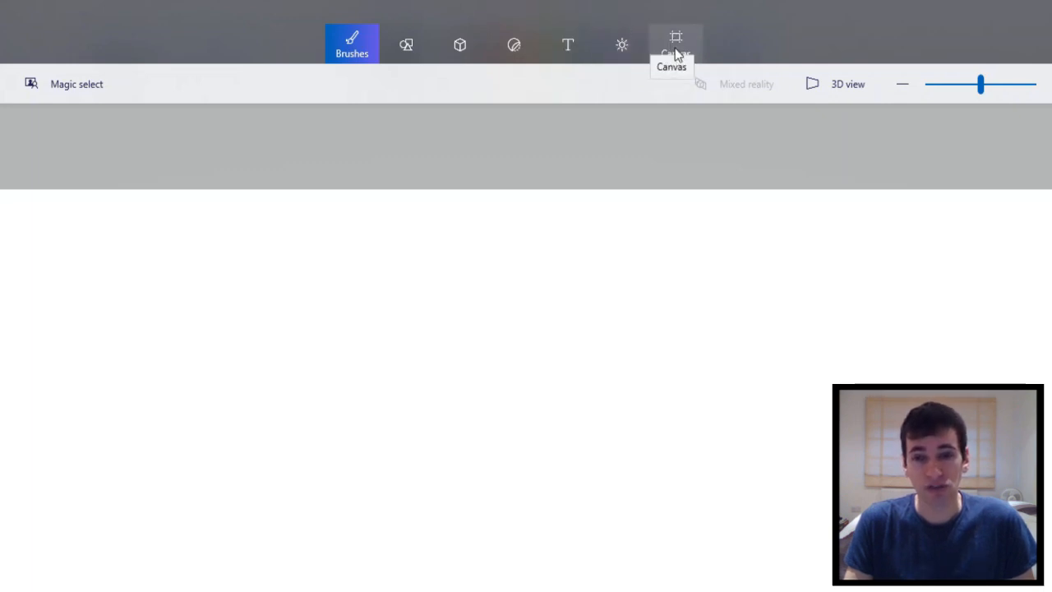
pyautogui.click(350, 43)
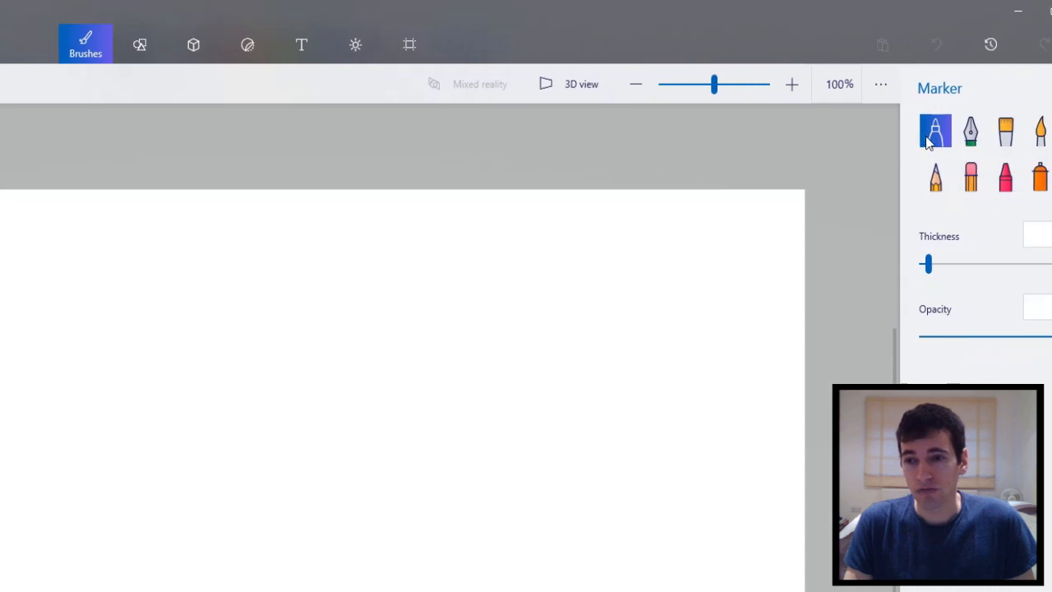
pyautogui.moveTo(914, 132)
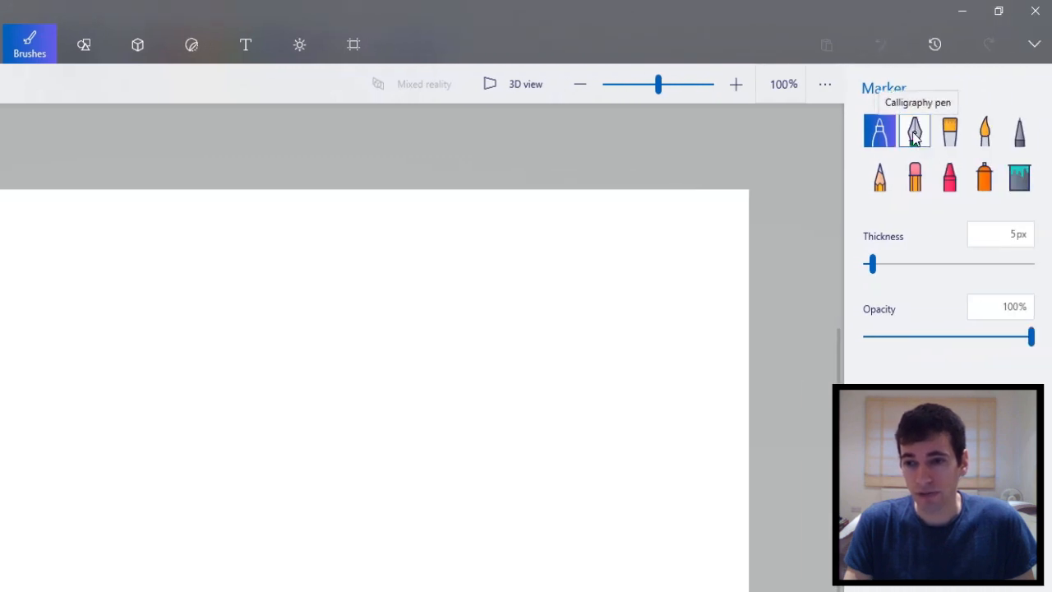
pyautogui.click(983, 130)
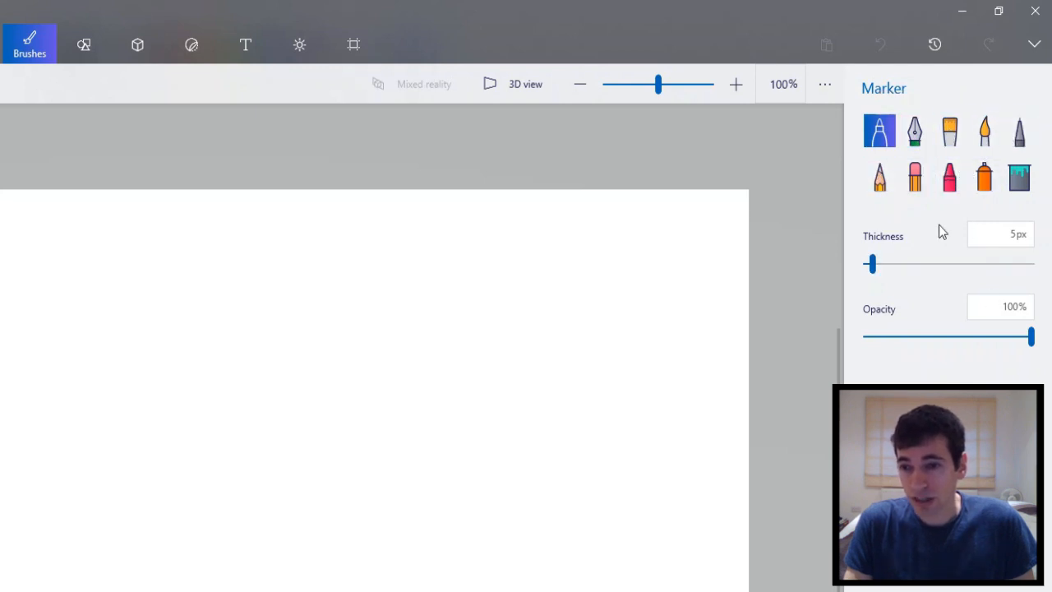
pyautogui.moveTo(896, 308)
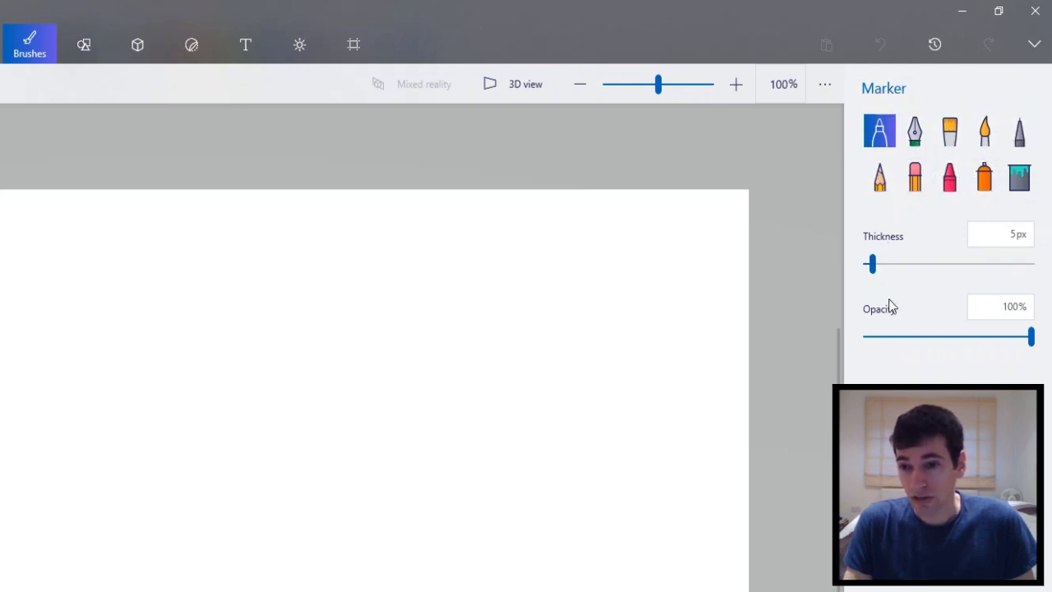
pyautogui.scroll(-3)
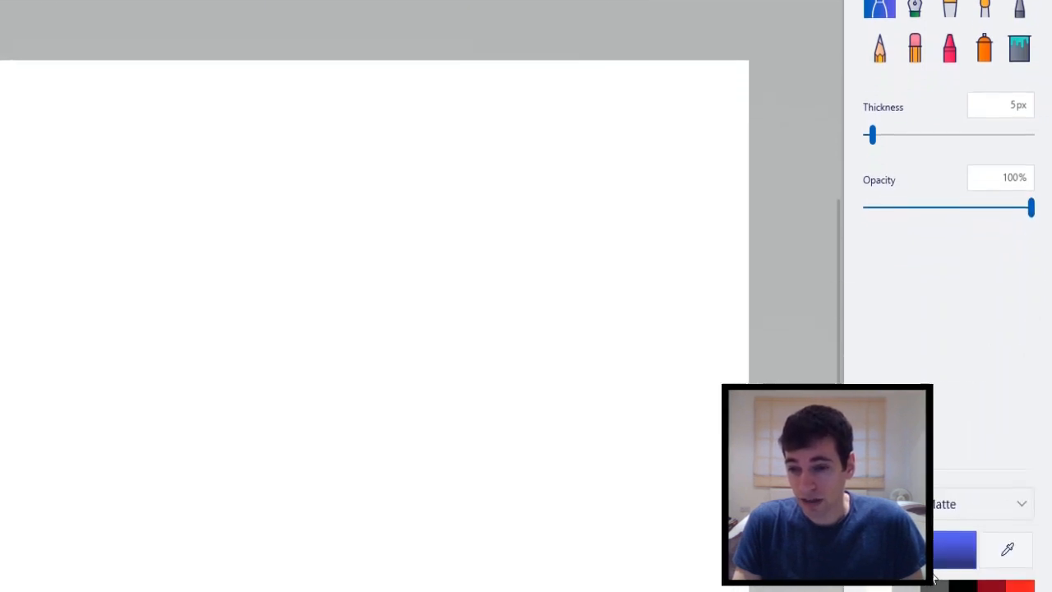
pyautogui.scroll(-3)
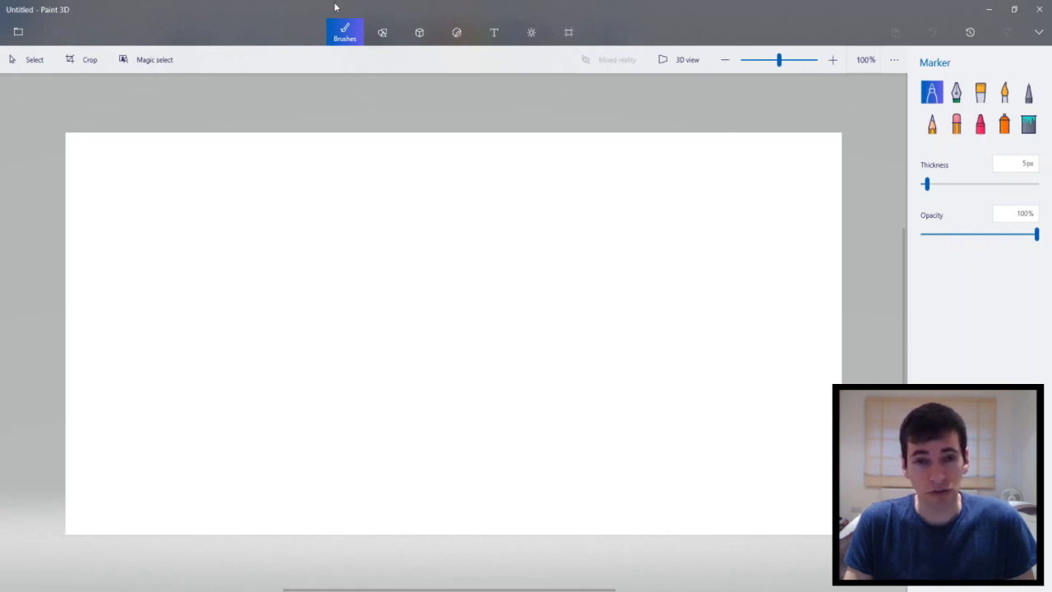
pyautogui.moveTo(355, 325)
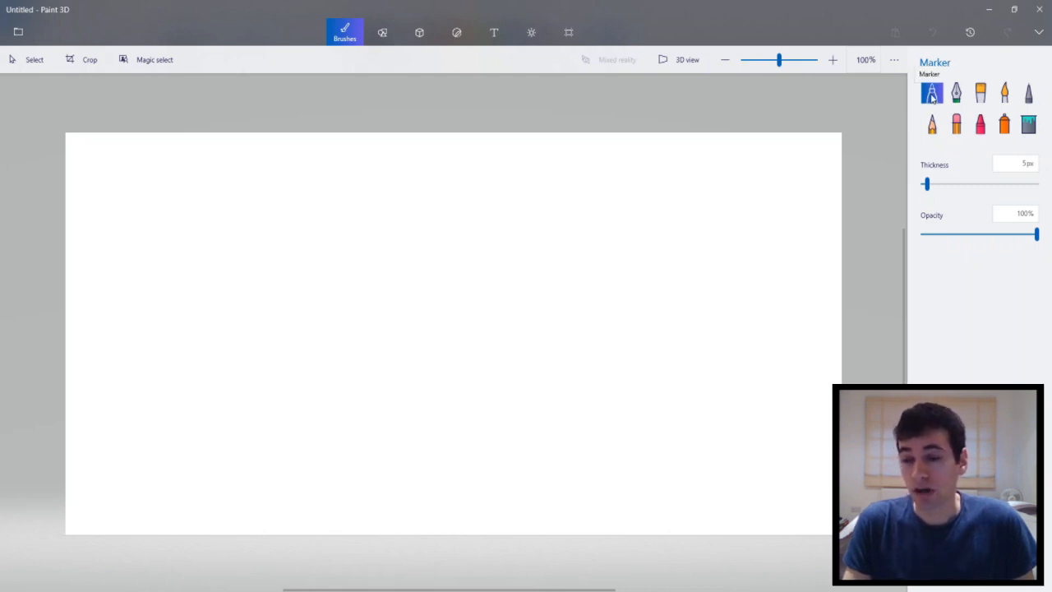
pyautogui.moveTo(499, 360)
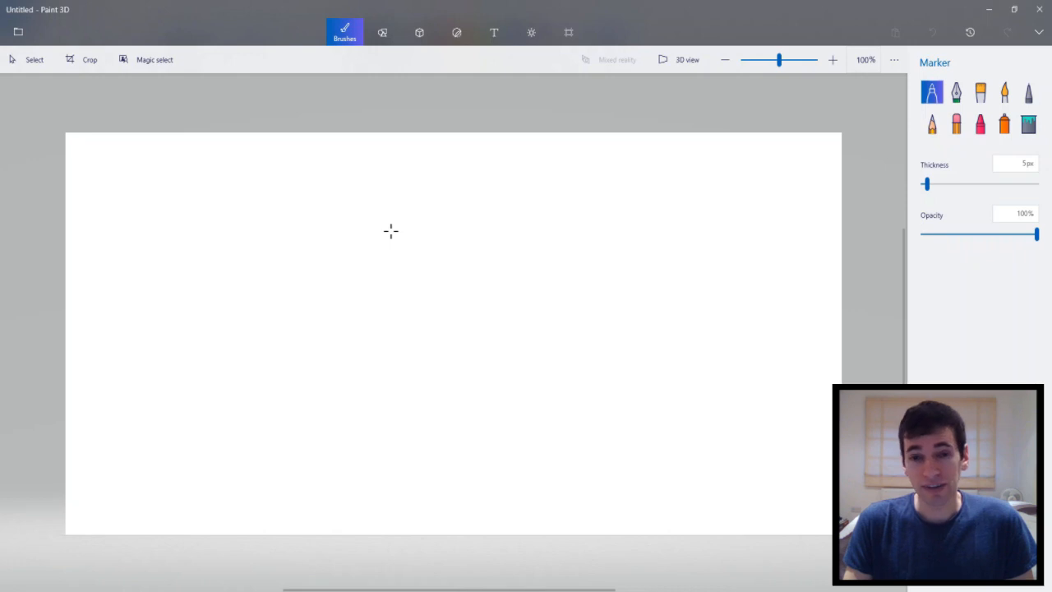
pyautogui.moveTo(391, 224)
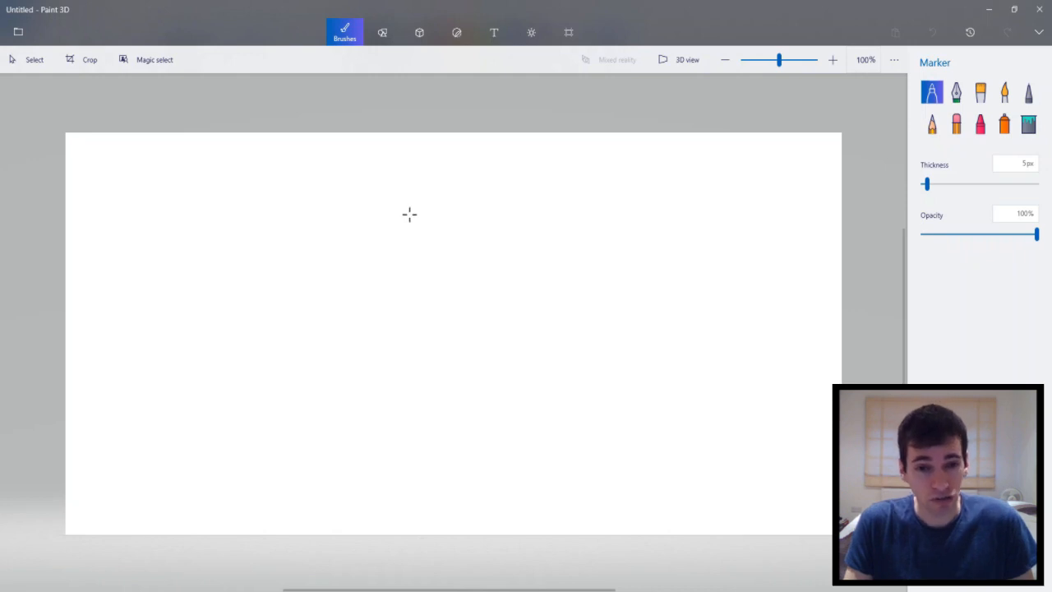
# Draw a blue marker square with offset back edges to form a wireframe cube.
pyautogui.moveTo(413, 197); pyautogui.dragTo(412, 248)
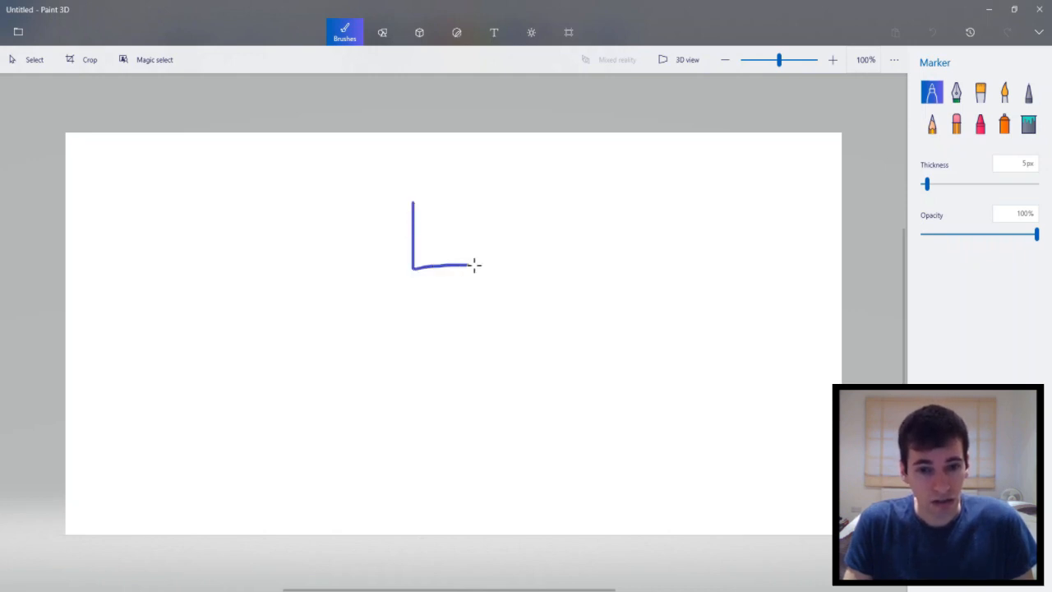
pyautogui.moveTo(463, 264); pyautogui.dragTo(501, 187)
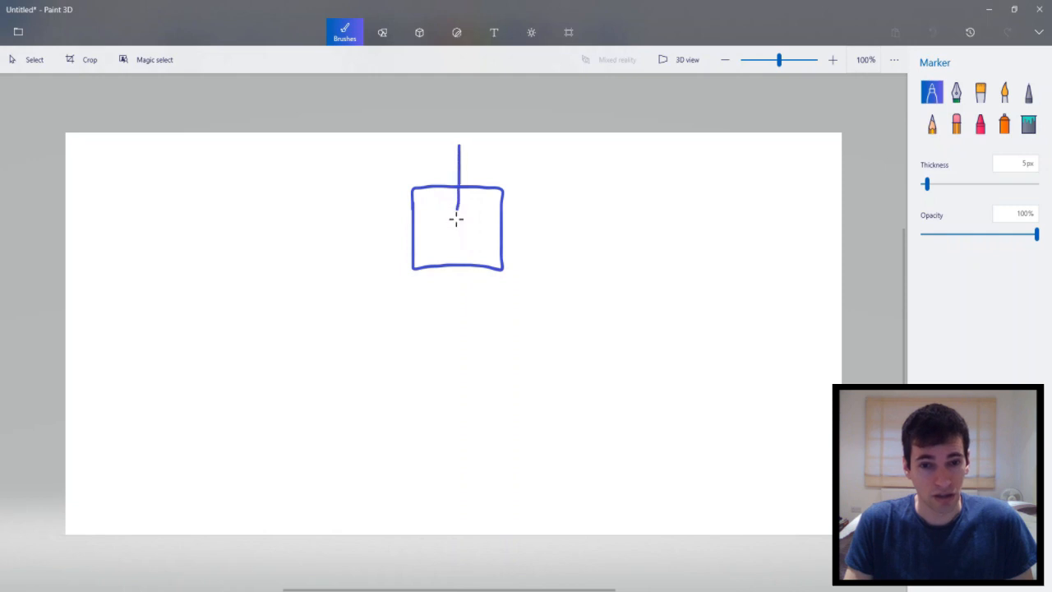
pyautogui.moveTo(457, 223); pyautogui.dragTo(552, 224)
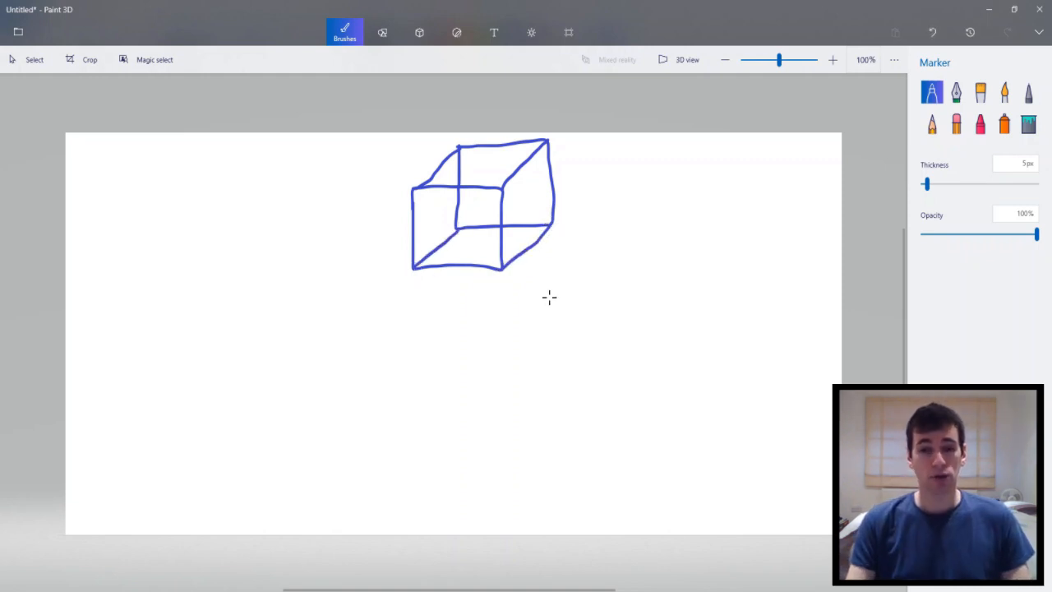
pyautogui.moveTo(528, 303)
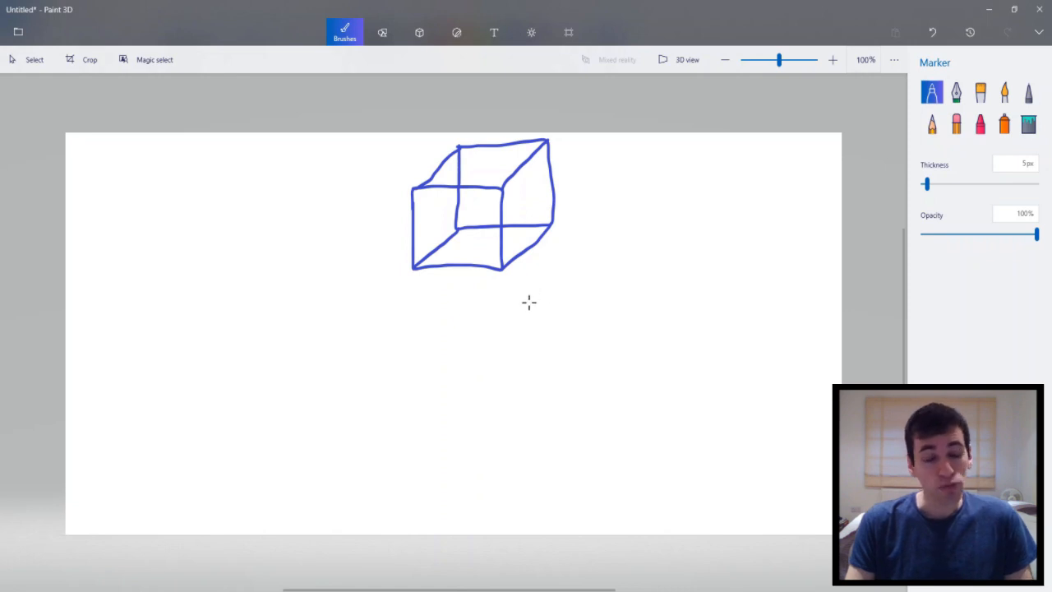
pyautogui.moveTo(516, 304)
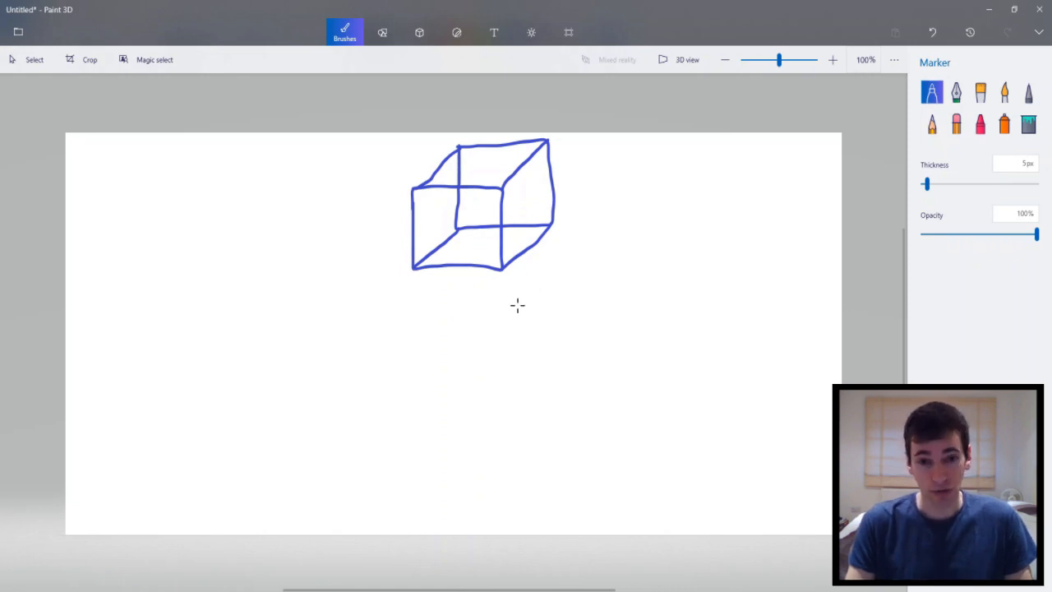
pyautogui.moveTo(451, 207)
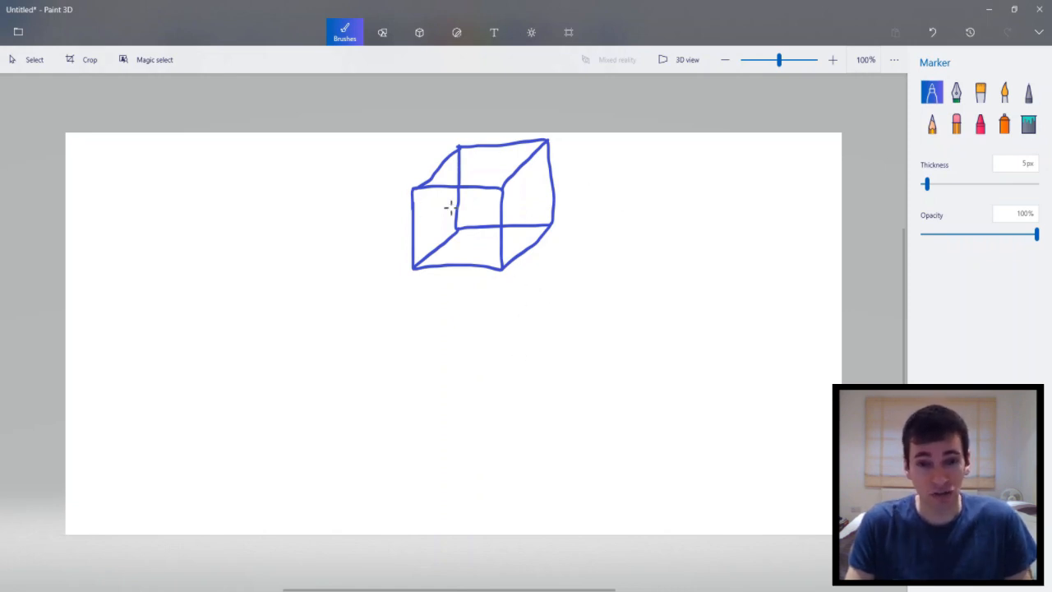
pyautogui.moveTo(447, 275)
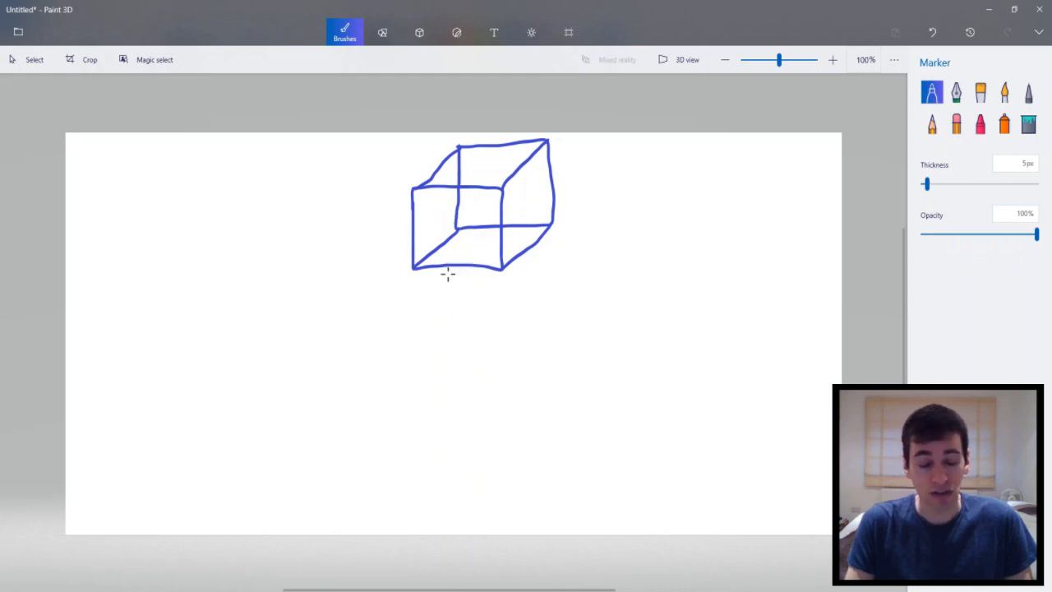
pyautogui.moveTo(254, 246)
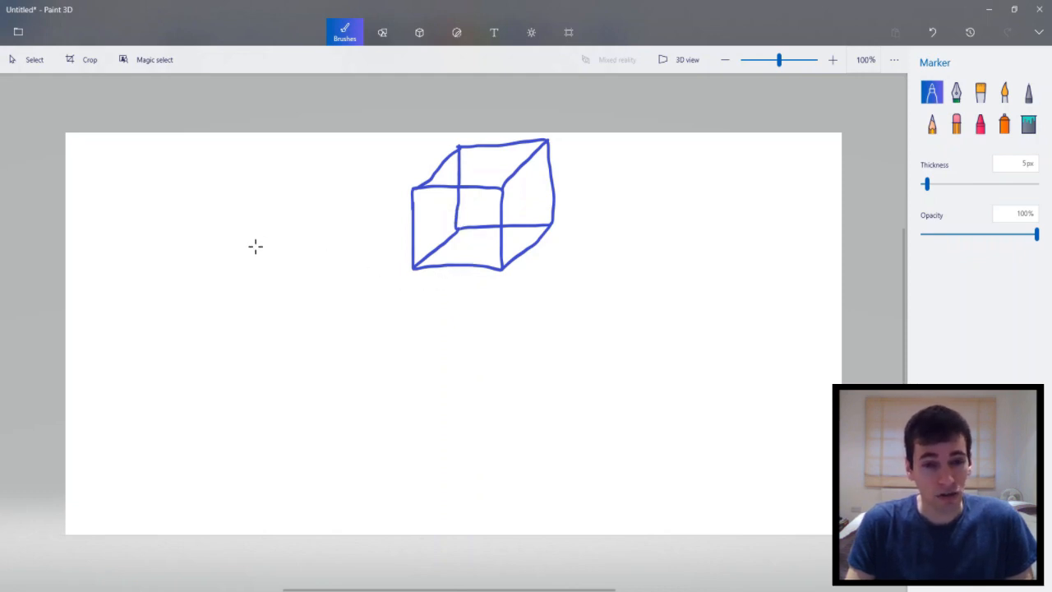
pyautogui.moveTo(250, 246)
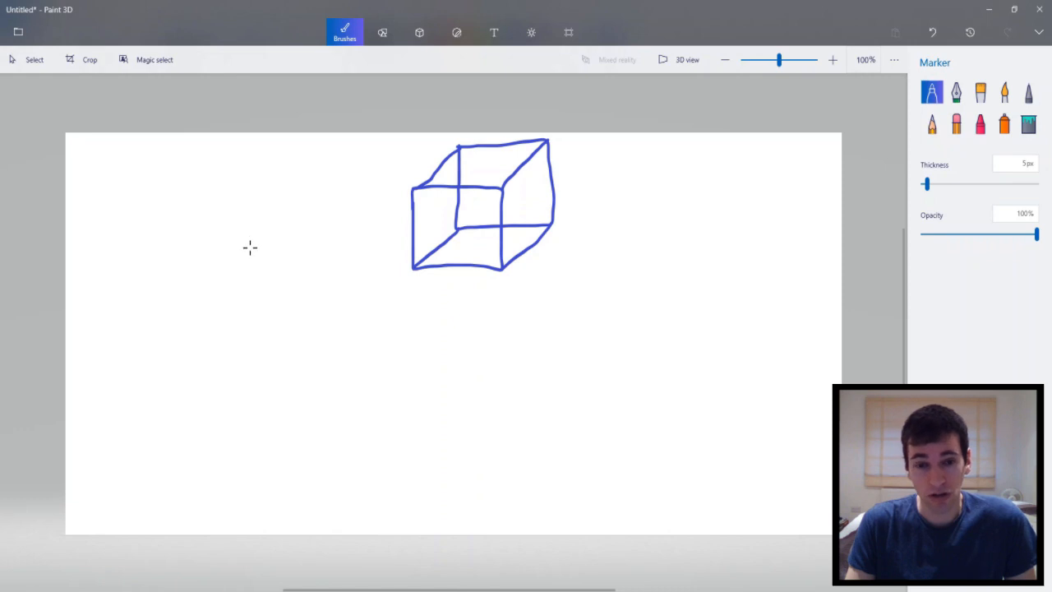
pyautogui.moveTo(145, 275)
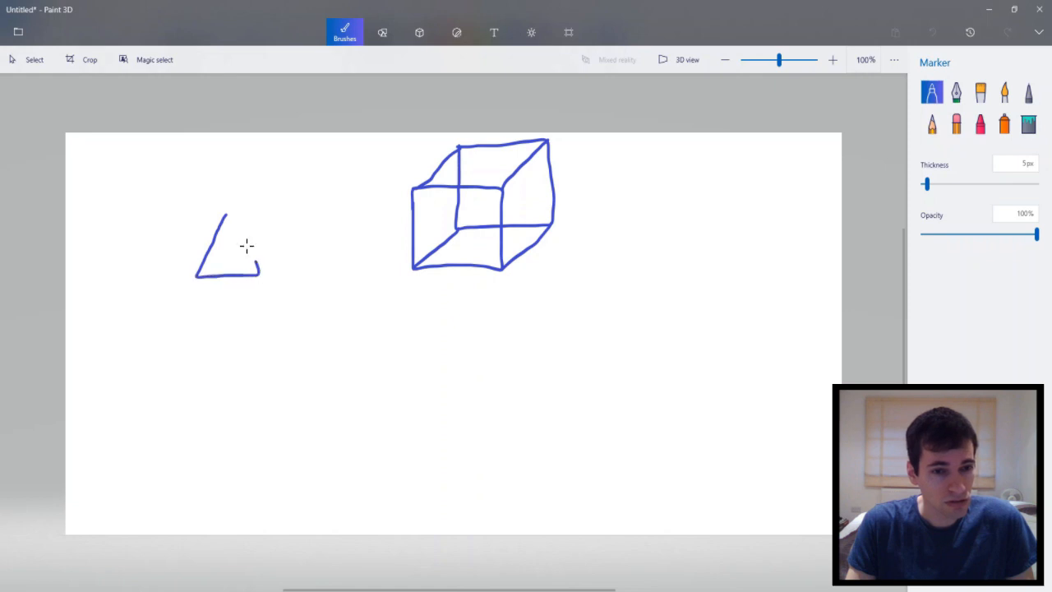
# Draw a blue triangle and its sideways edges to outline a triangular prism left of the cube.
pyautogui.moveTo(222, 213); pyautogui.dragTo(260, 279)
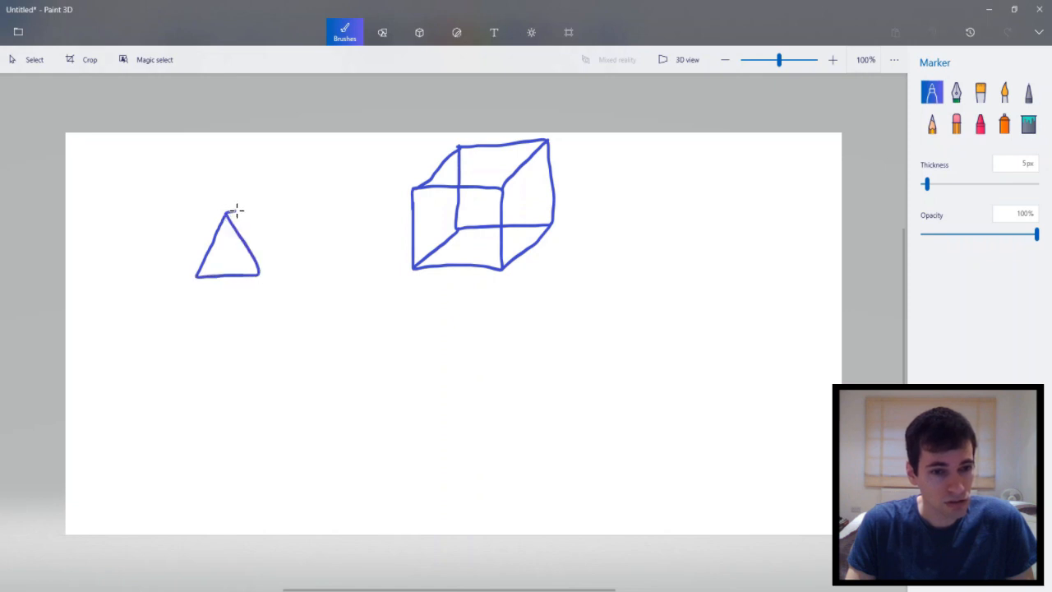
pyautogui.moveTo(226, 212); pyautogui.dragTo(303, 196)
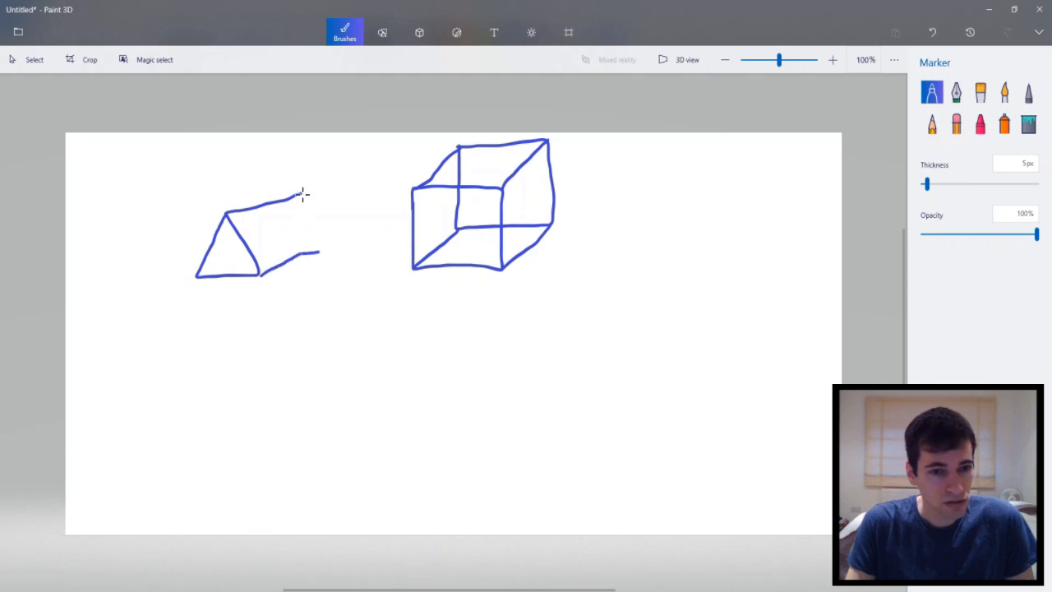
pyautogui.moveTo(299, 194); pyautogui.dragTo(332, 243)
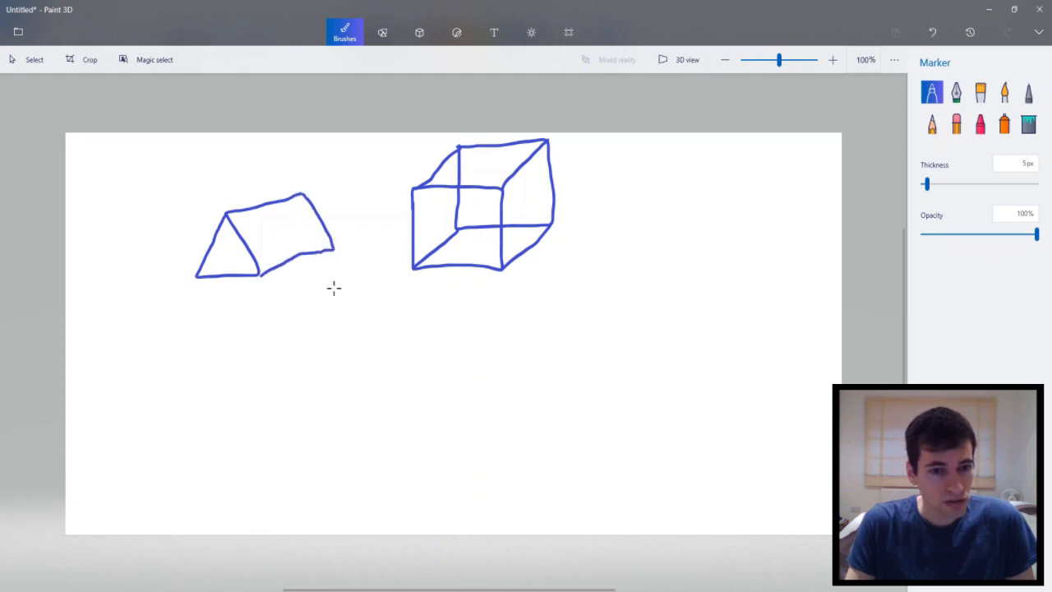
pyautogui.moveTo(250, 245)
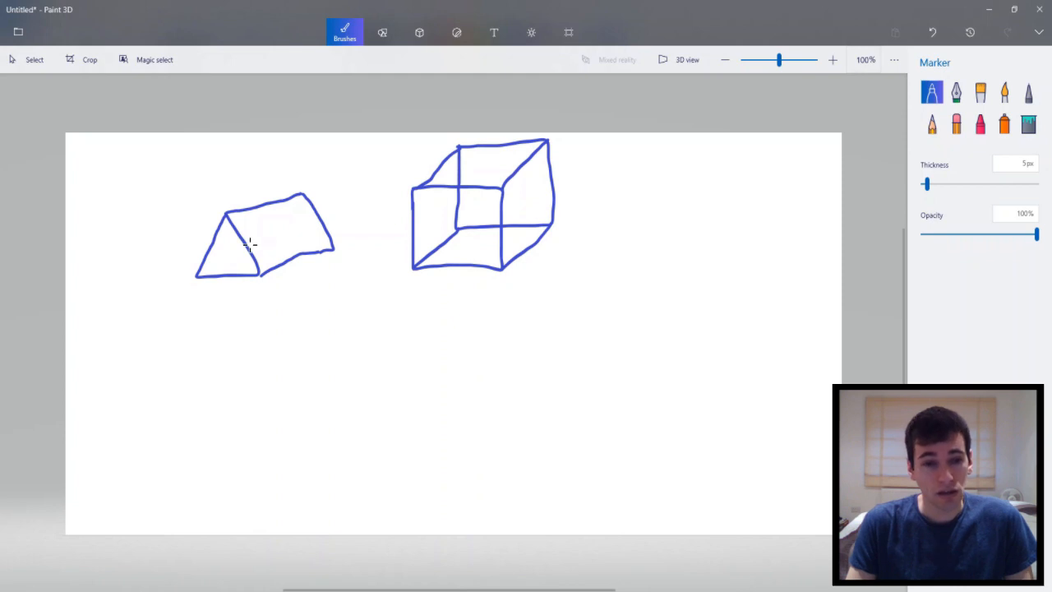
pyautogui.moveTo(240, 247)
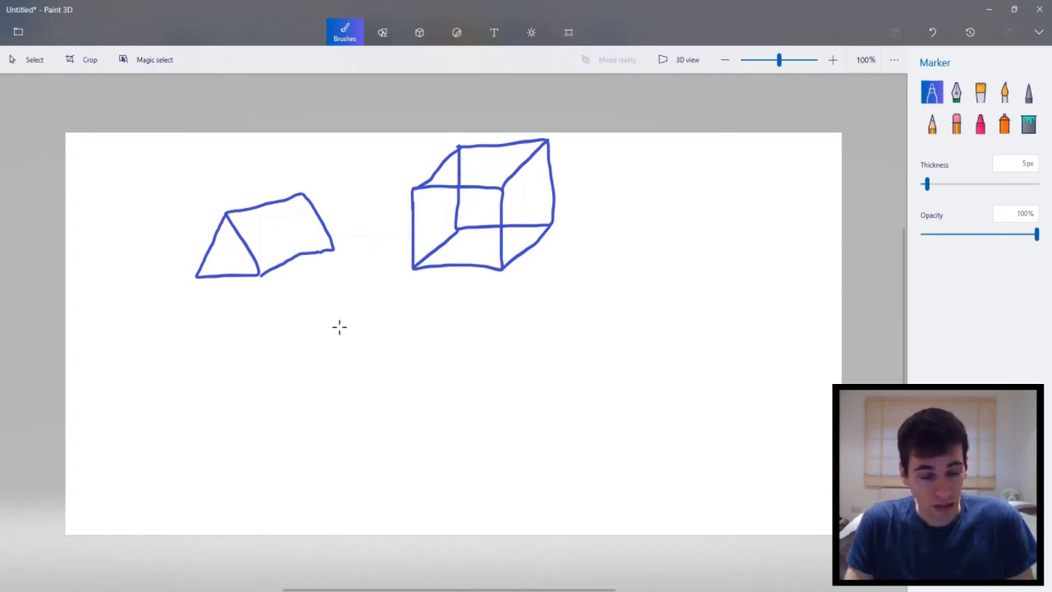
pyautogui.moveTo(332, 335)
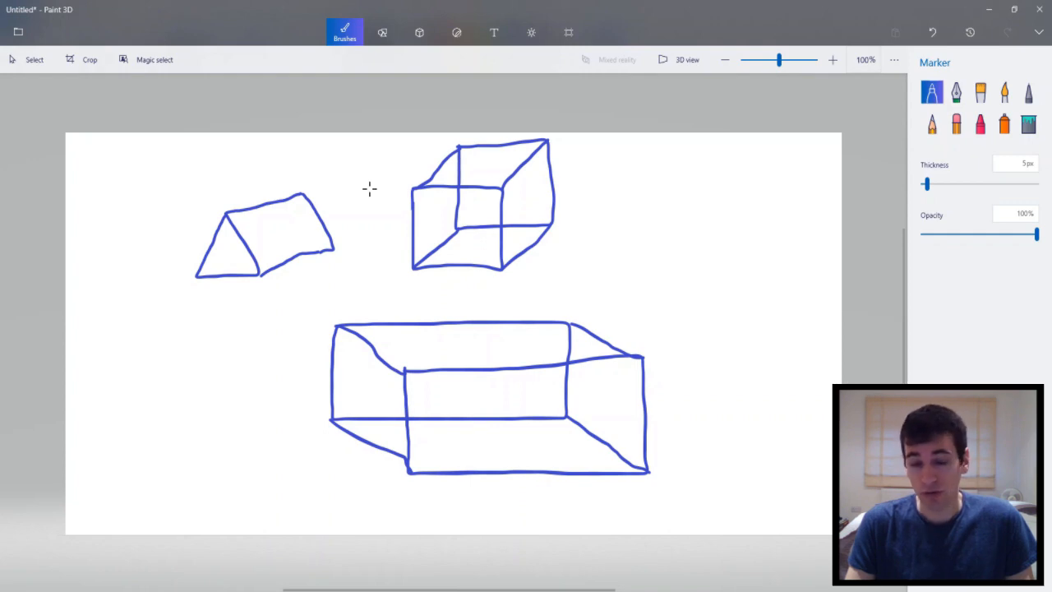
pyautogui.moveTo(539, 254)
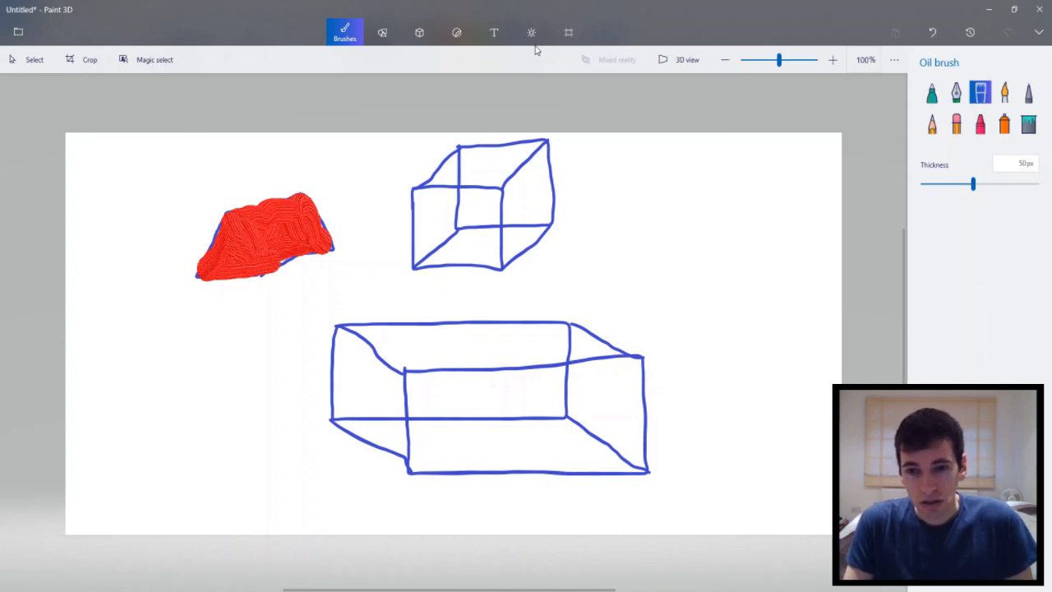
# Place a red solid Cube from the 3D shapes collection right of the wireframe cube.
pyautogui.click(417, 33)
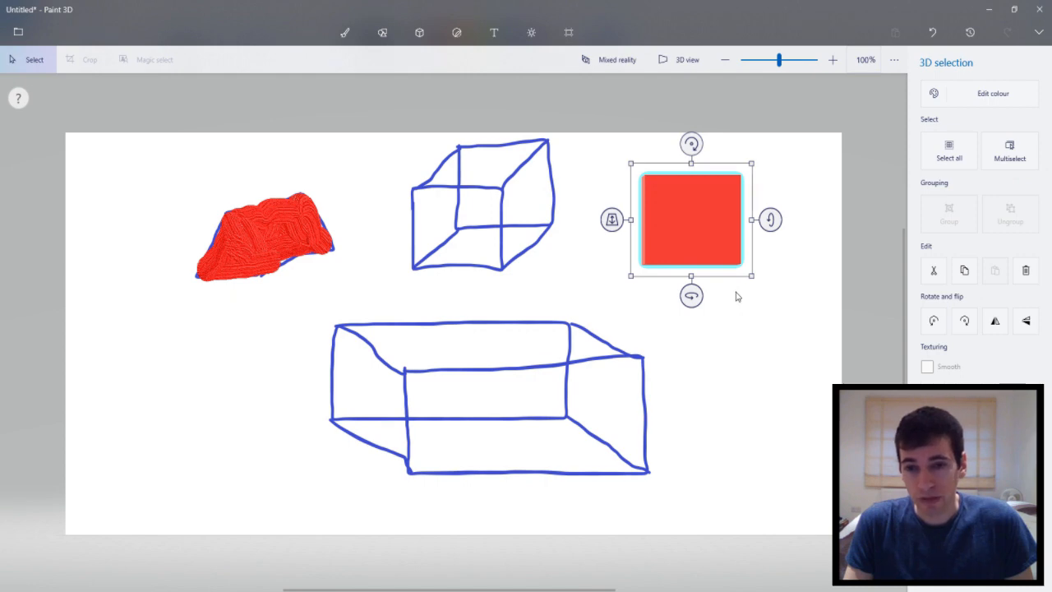
pyautogui.click(417, 31)
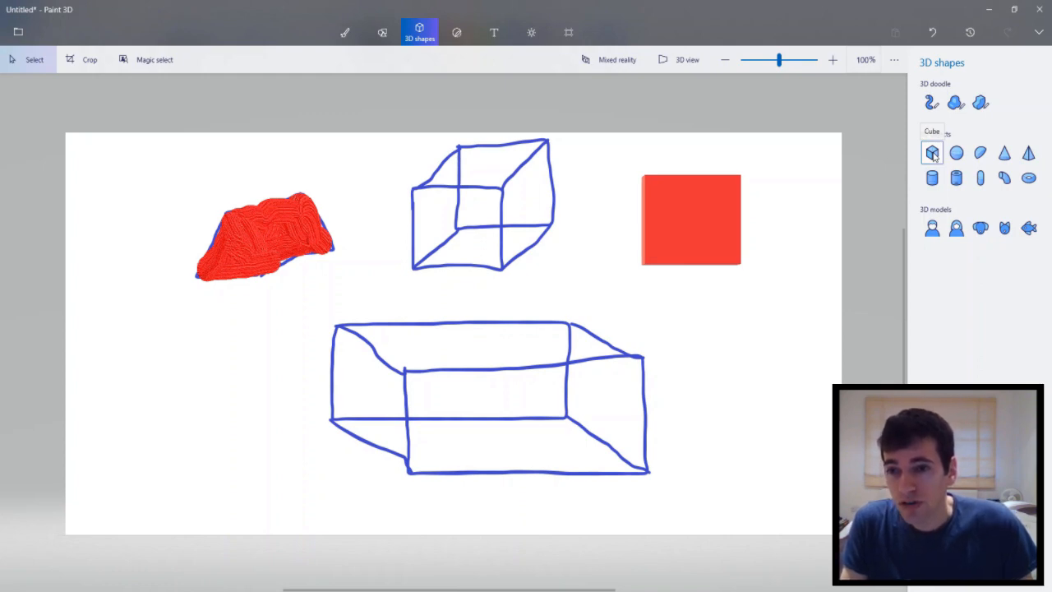
# Choose the Tube 3D doodle brush to draw a red tube at lower left.
pyautogui.click(930, 102)
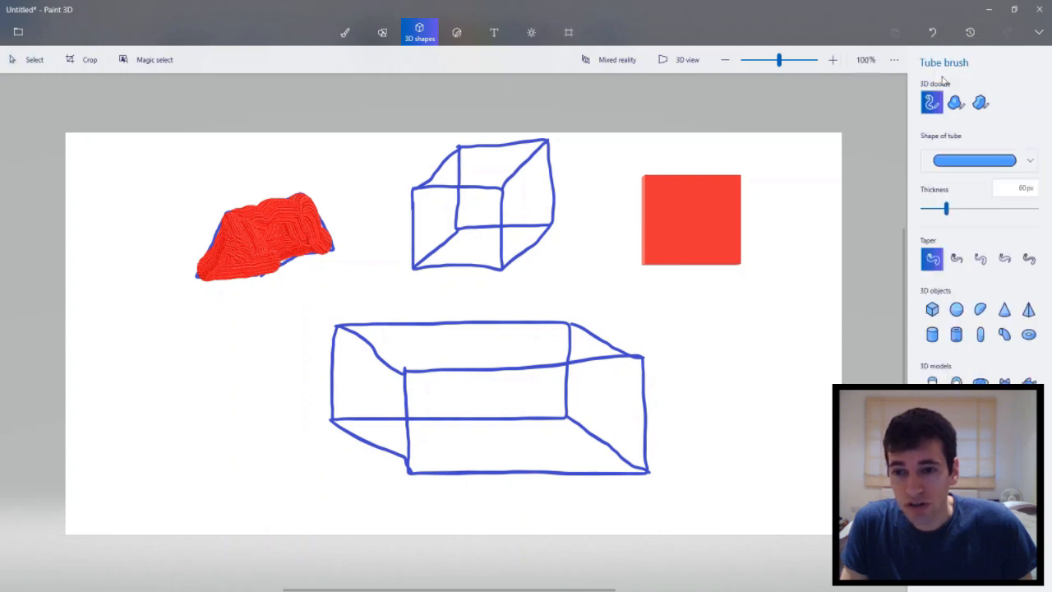
pyautogui.moveTo(112, 403)
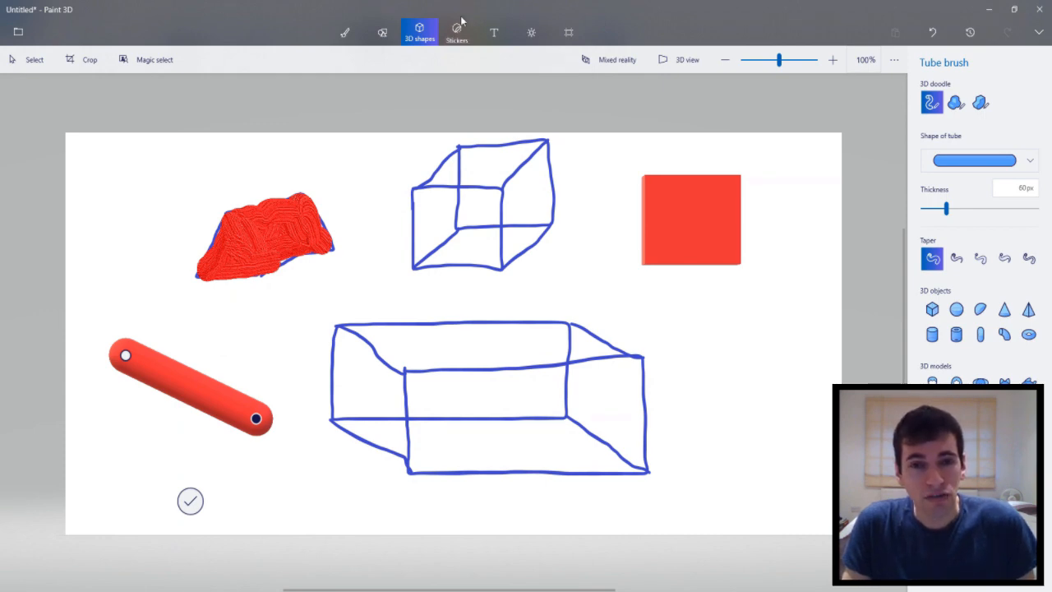
# Add glasses and swirly lollipop stickers near the red cube from the Stickers collection.
pyautogui.click(453, 33)
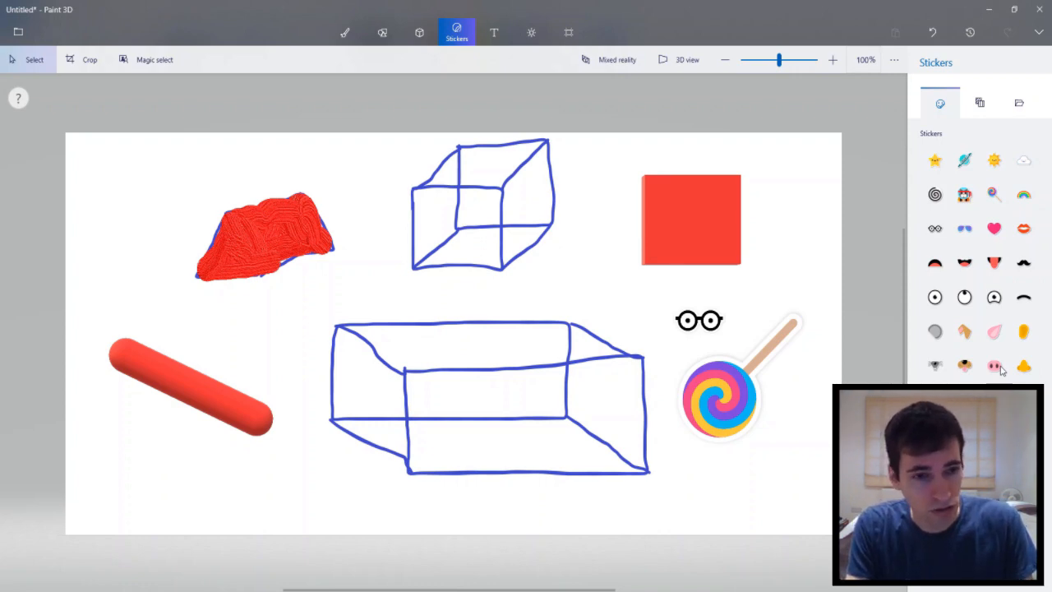
# Add the text 'why?' and position it in the top-left corner beside the prism.
pyautogui.write('why?')
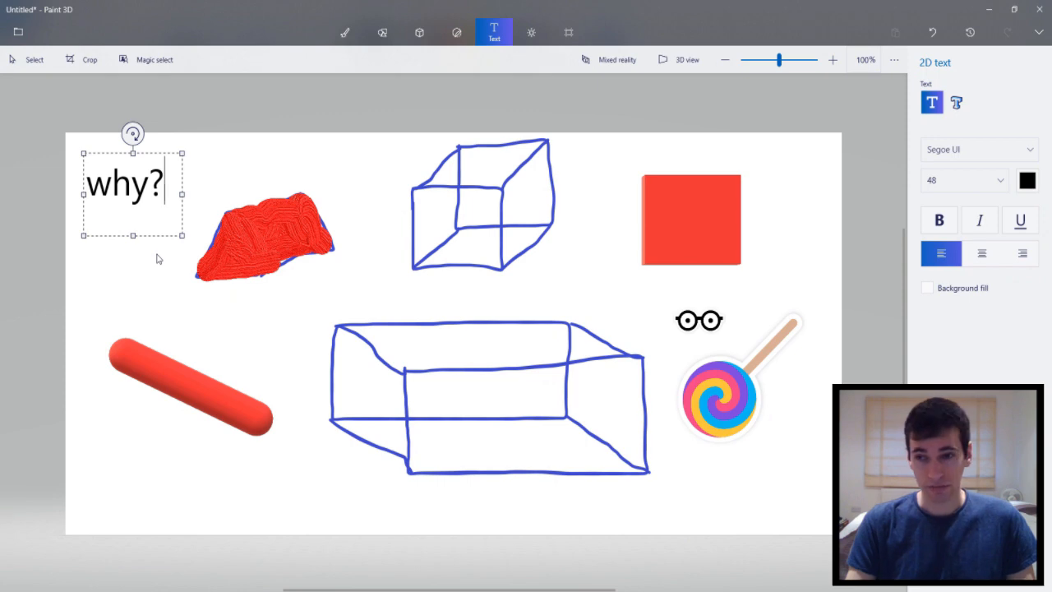
pyautogui.moveTo(168, 279)
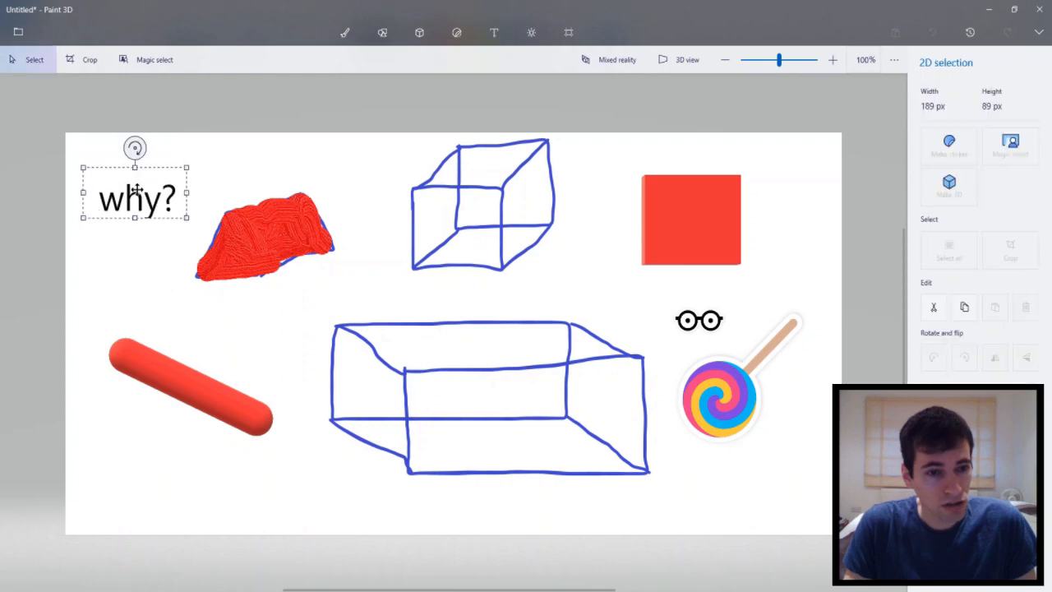
pyautogui.click(493, 32)
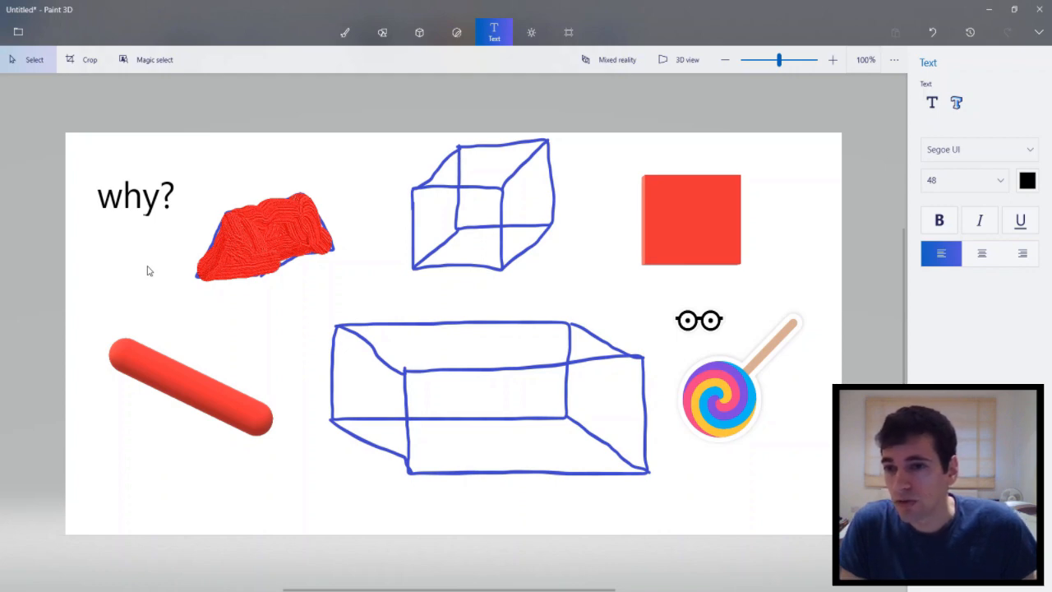
pyautogui.click(530, 33)
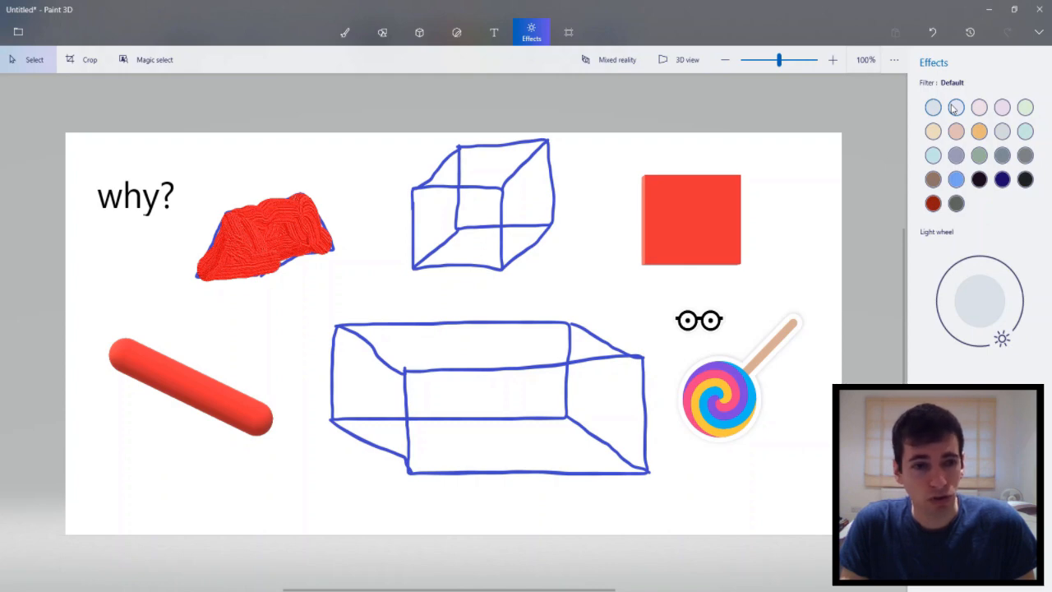
# Apply a muted greyish lighting filter from the Effects swatches.
pyautogui.click(567, 33)
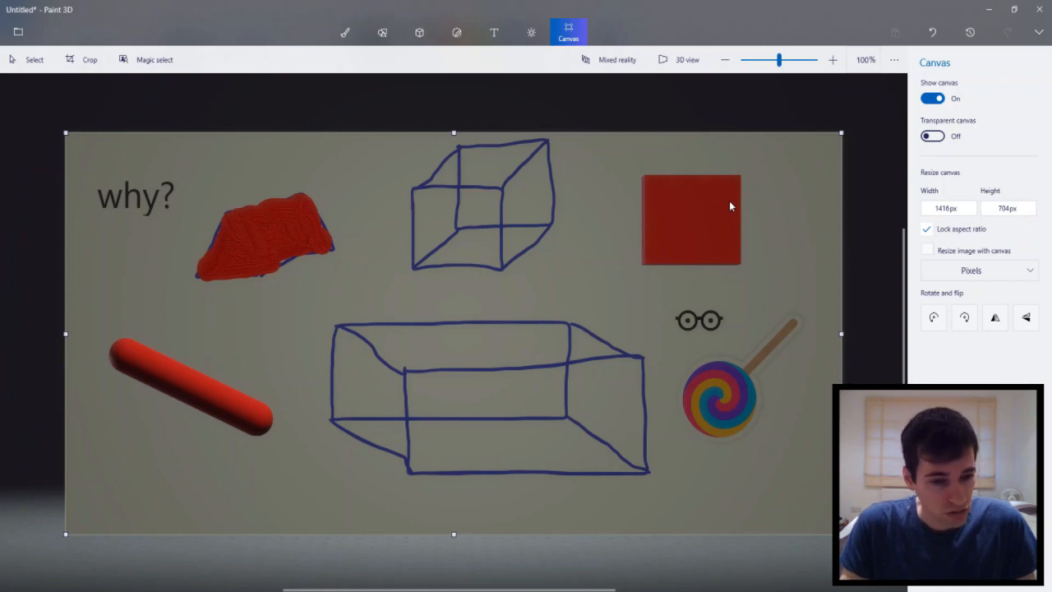
# Switch the canvas into 3D view to show the scene in perspective with shadows.
pyautogui.click(530, 33)
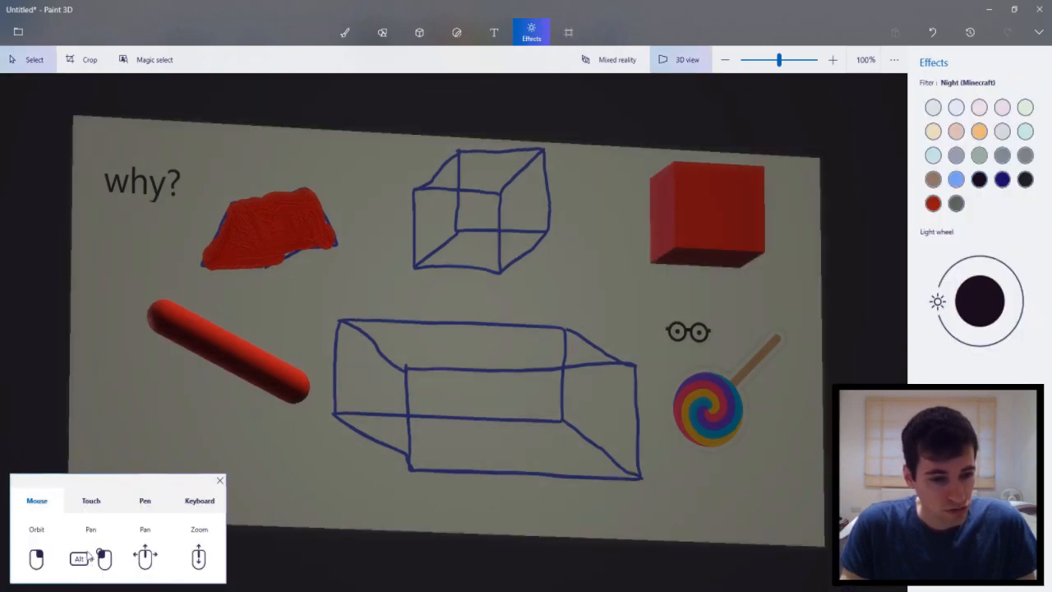